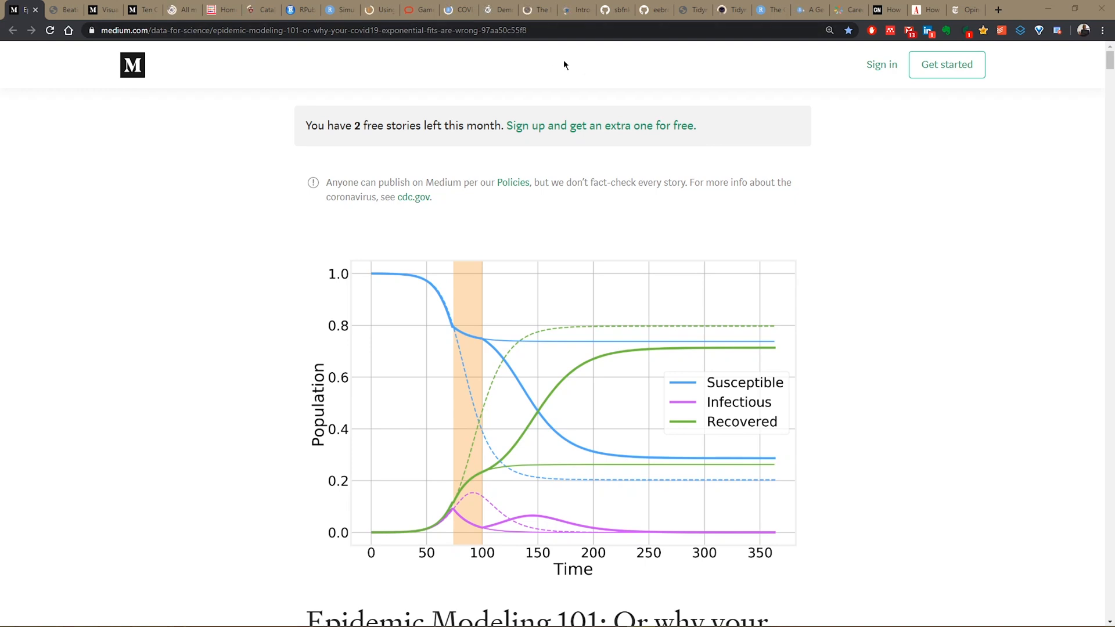
mouse_move(1005, 226)
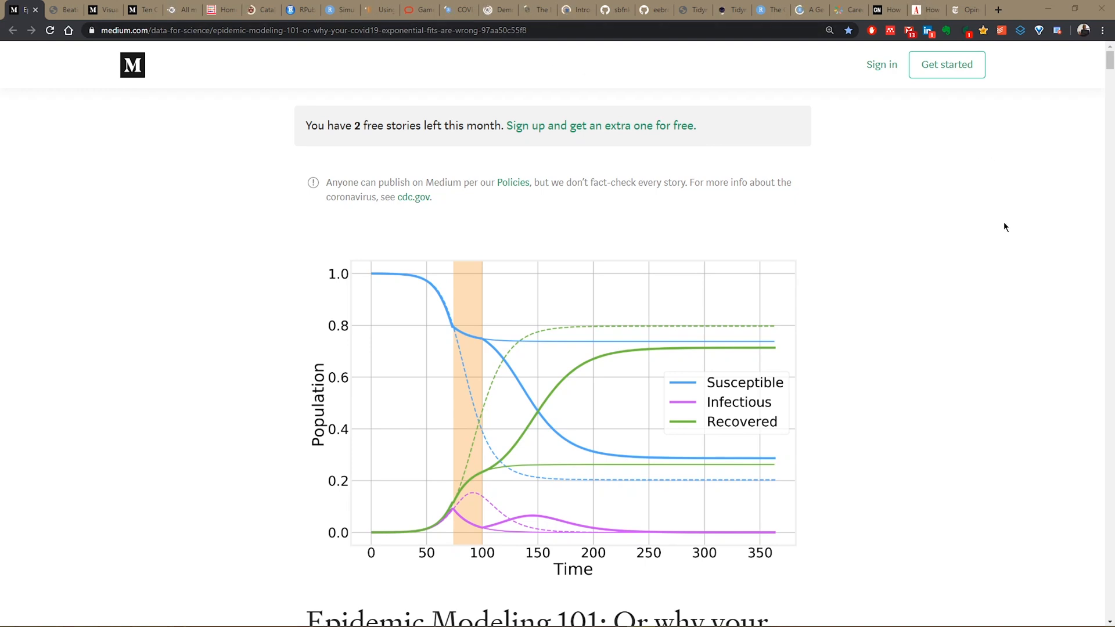
mouse_move(978, 194)
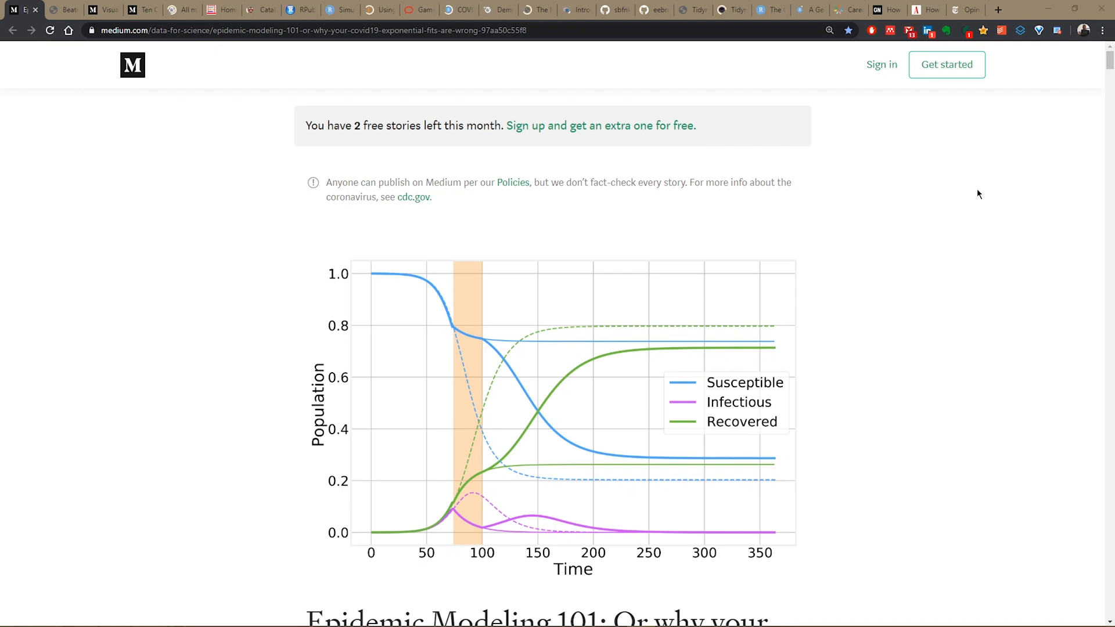
Search Google for 'chrome store' and land on the Chrome Web Store extensions page.
click(997, 9)
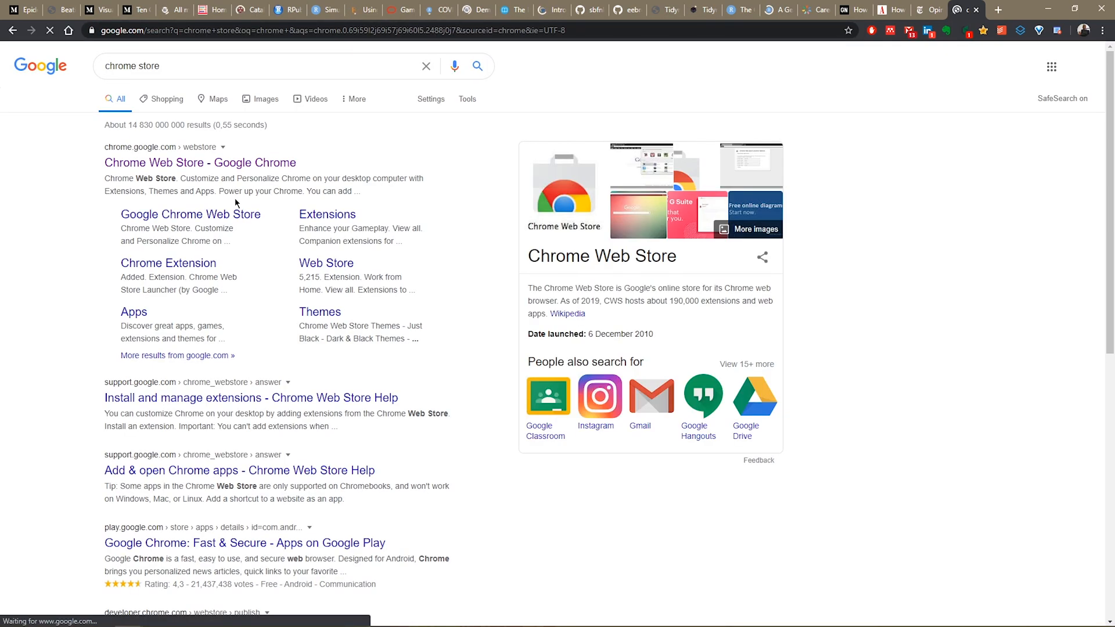
click(199, 163)
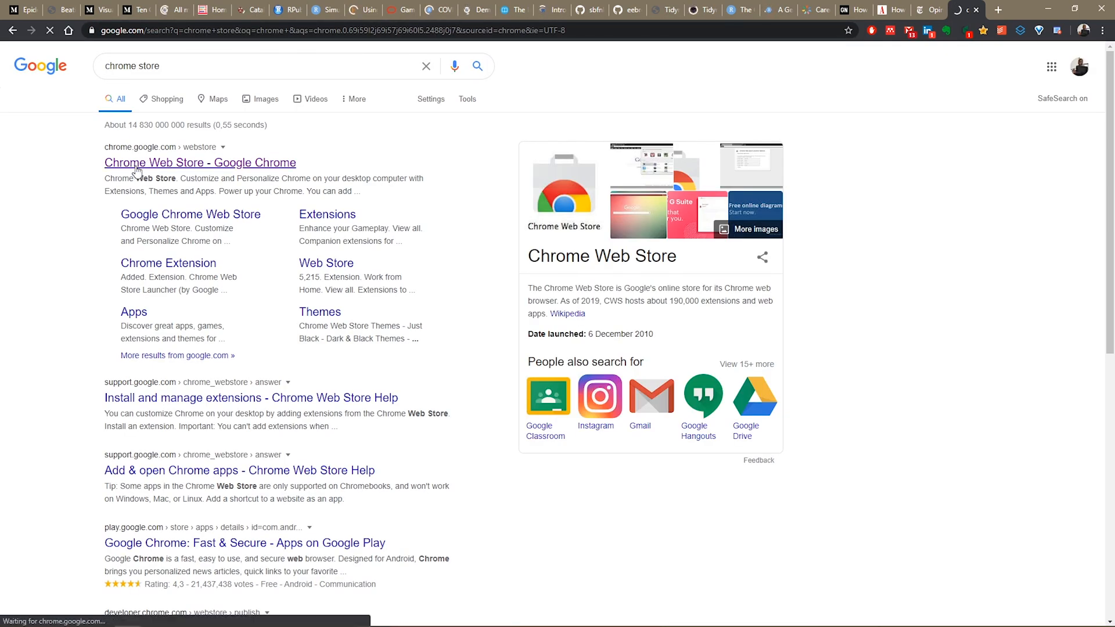
click(199, 163)
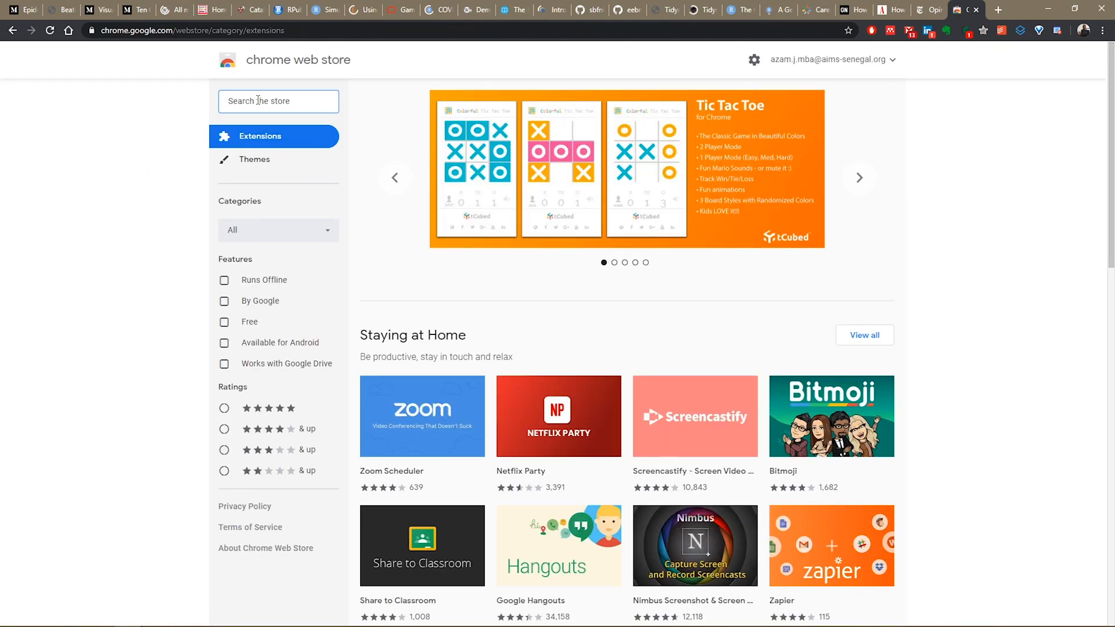
Search the store for 'OneTab', listing the already-installed extension first.
text(OneTab)
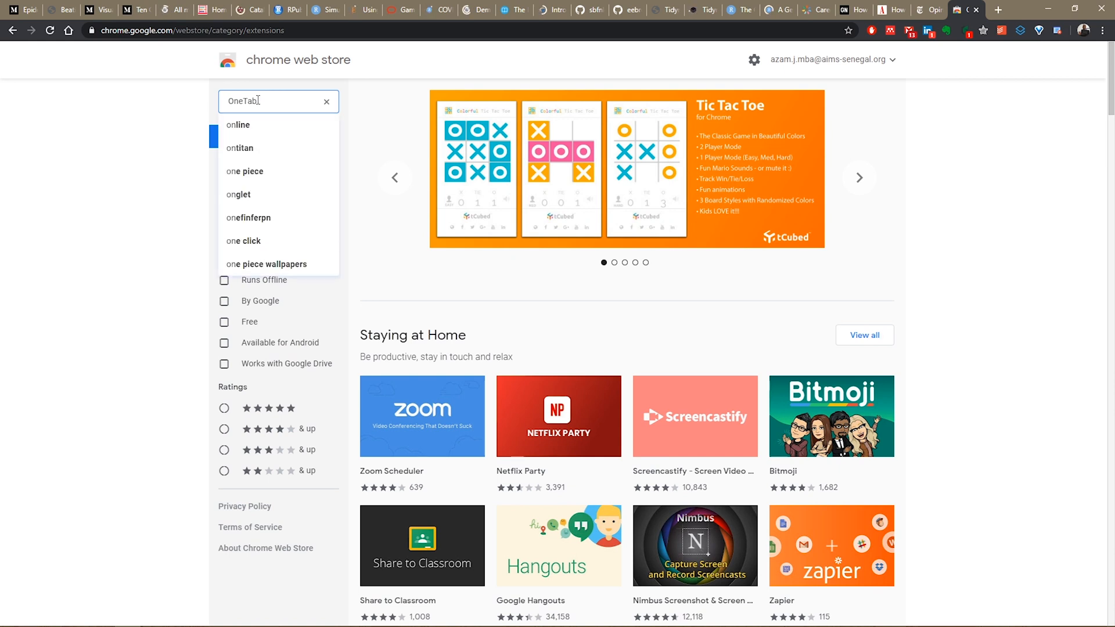
key(Enter)
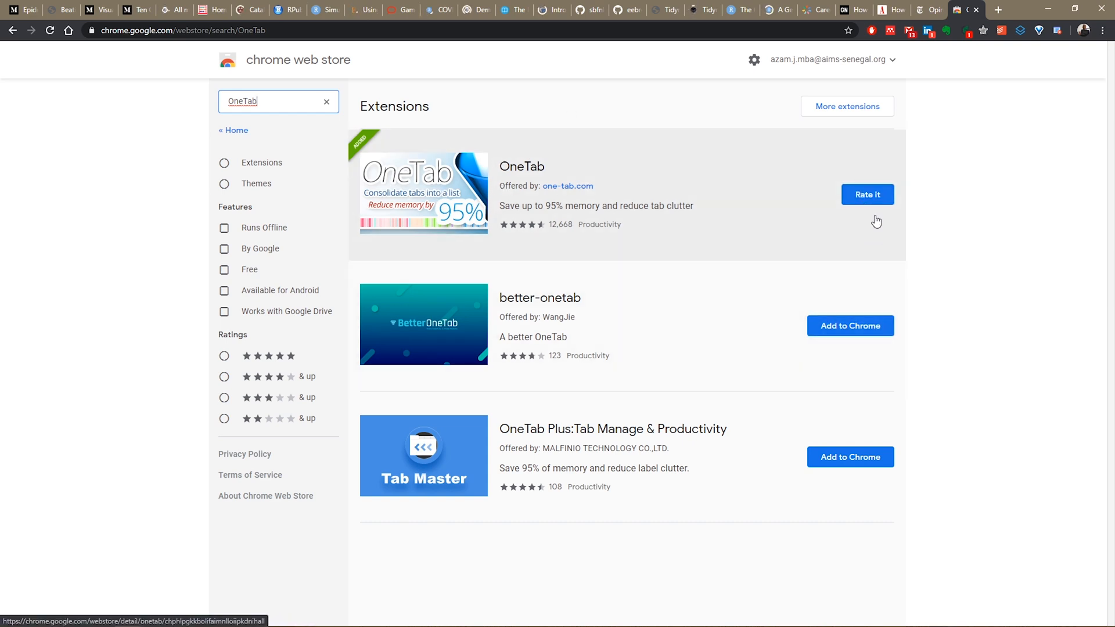
mouse_move(867, 194)
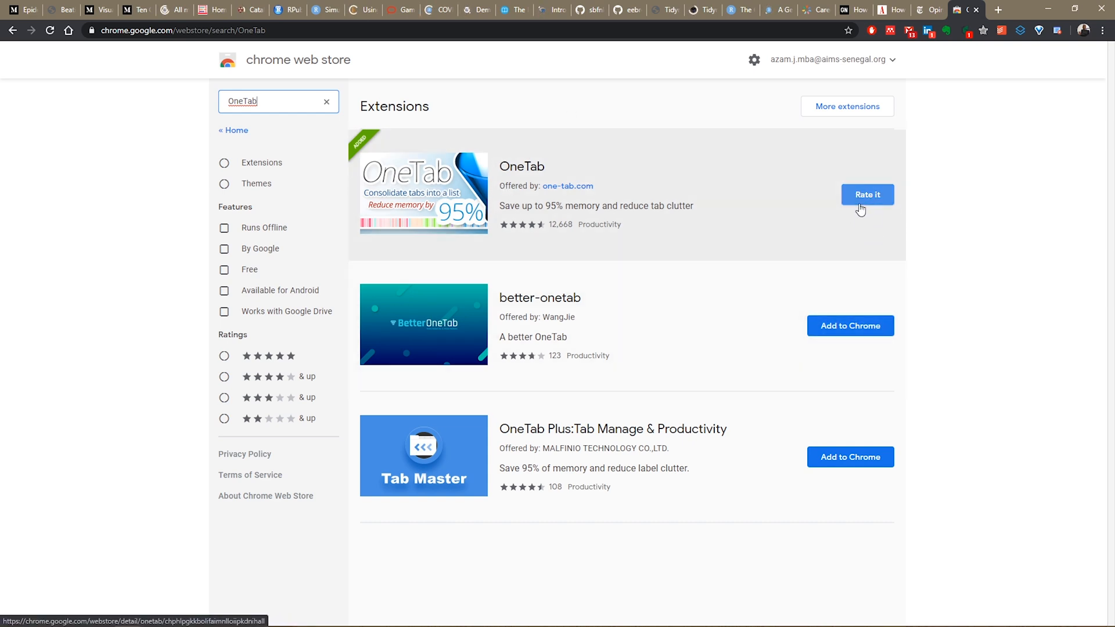
mouse_move(739, 119)
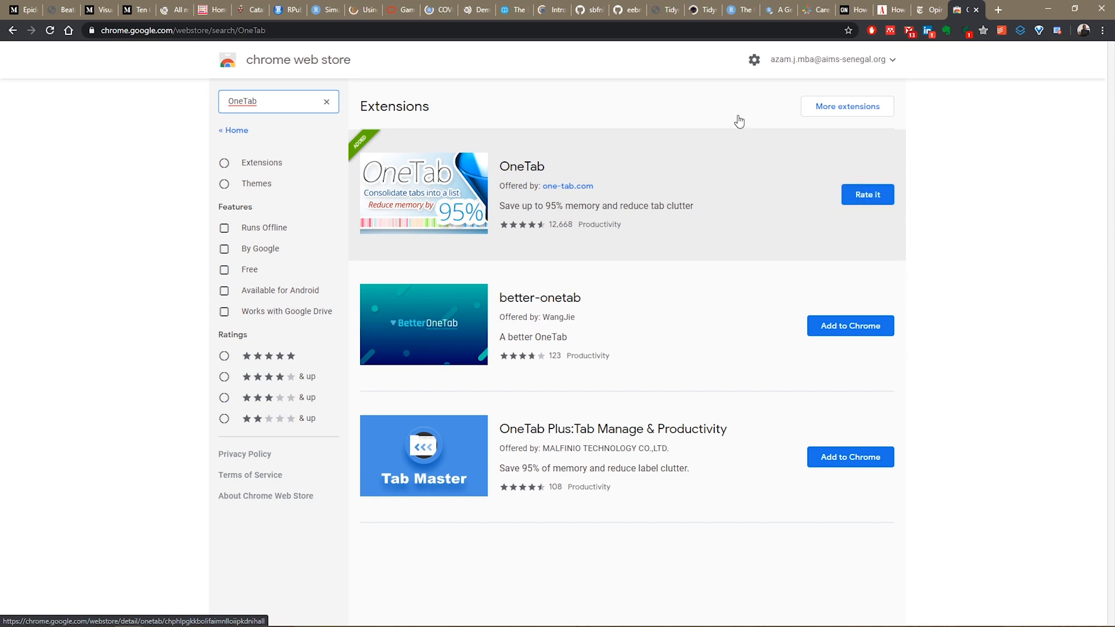
mouse_move(1038, 30)
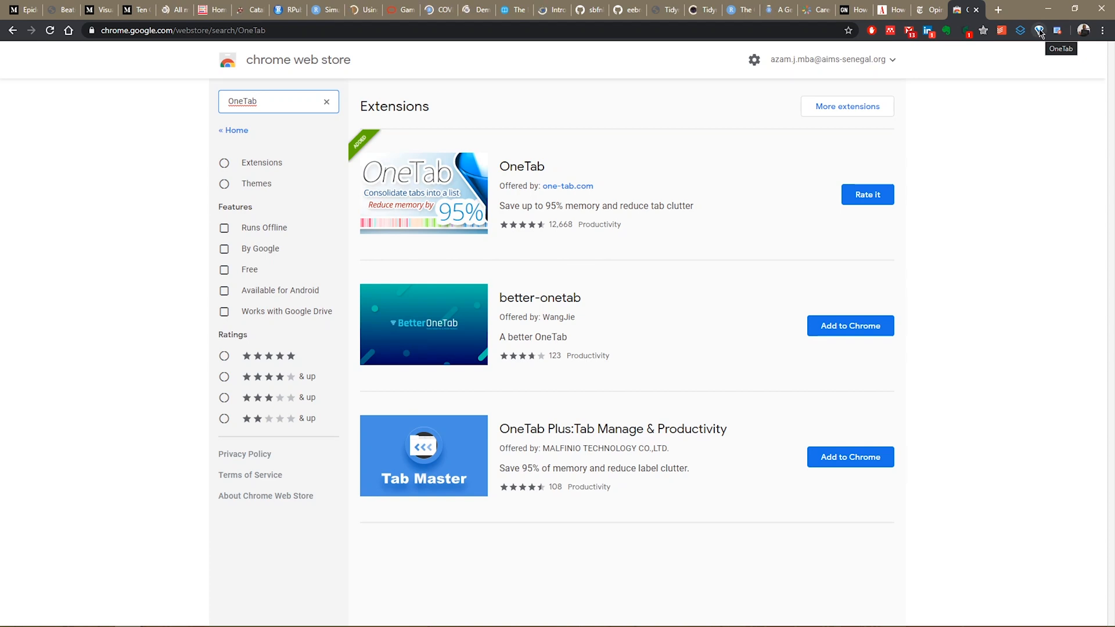
Send all open tabs into OneTab, forming a 25-tab group for 165 tabs total.
click(21, 9)
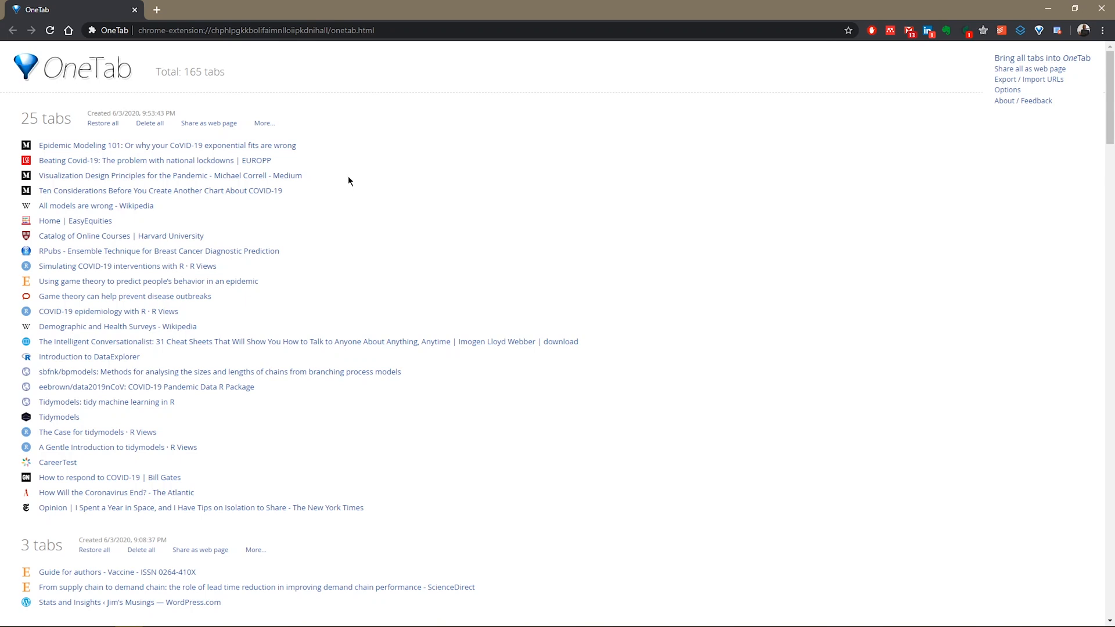
mouse_move(80, 154)
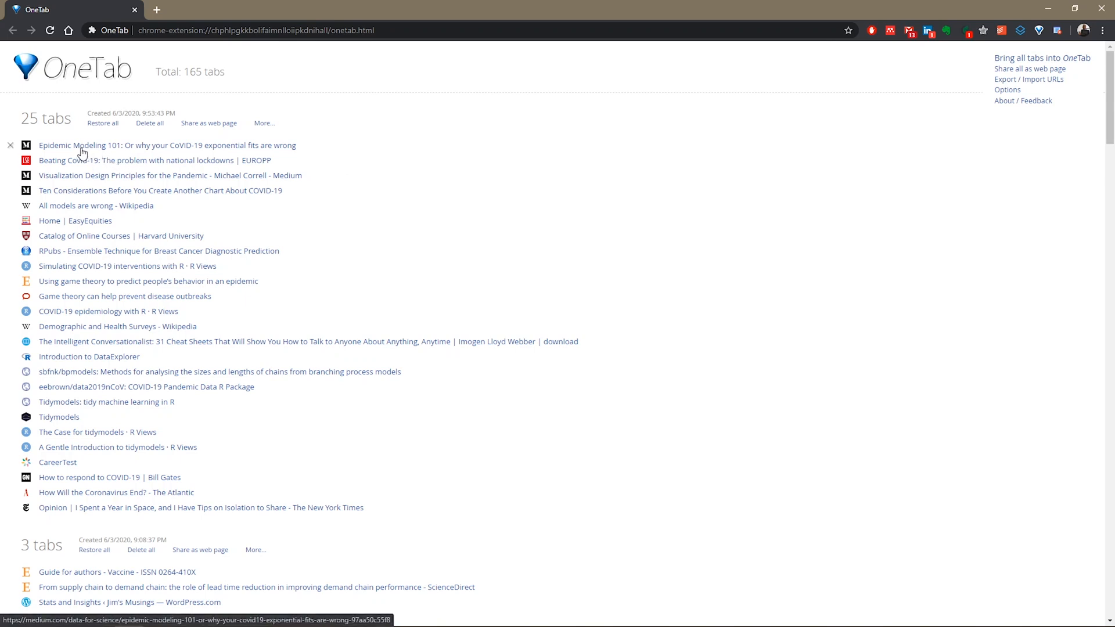
Open Epidemic Modeling 101 from the list, then restore and re-save the remaining 24-tab group.
click(168, 145)
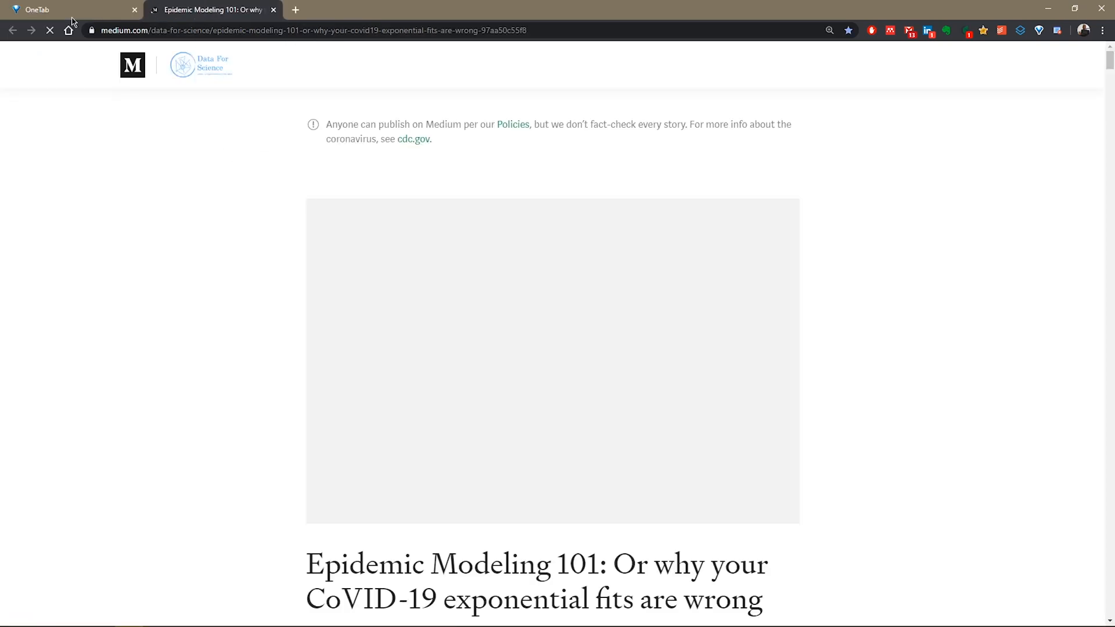
click(70, 10)
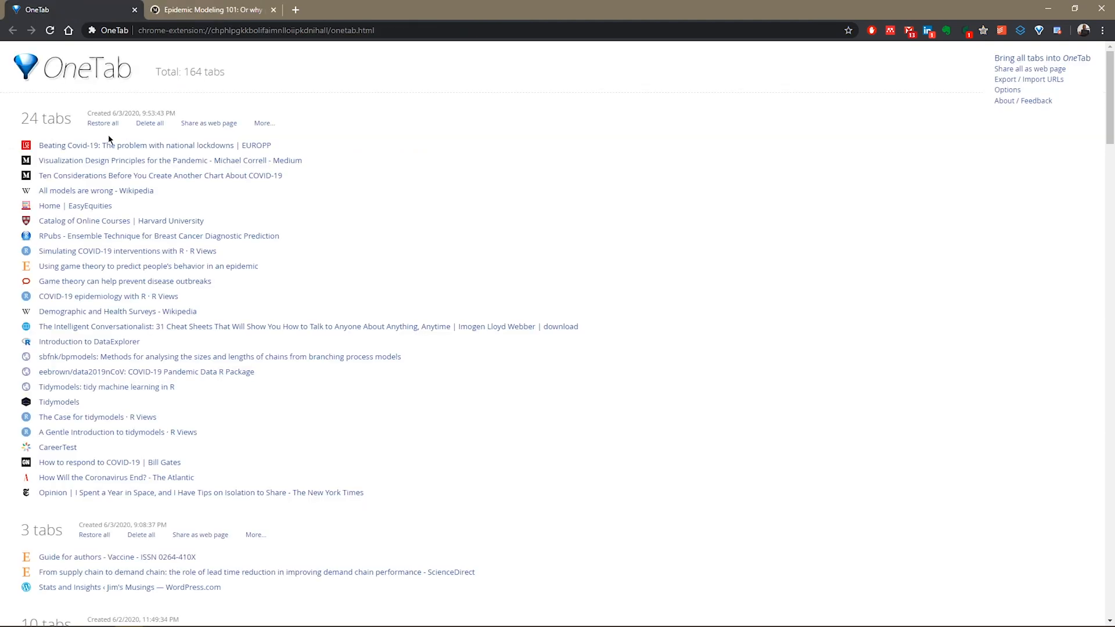
mouse_move(84, 393)
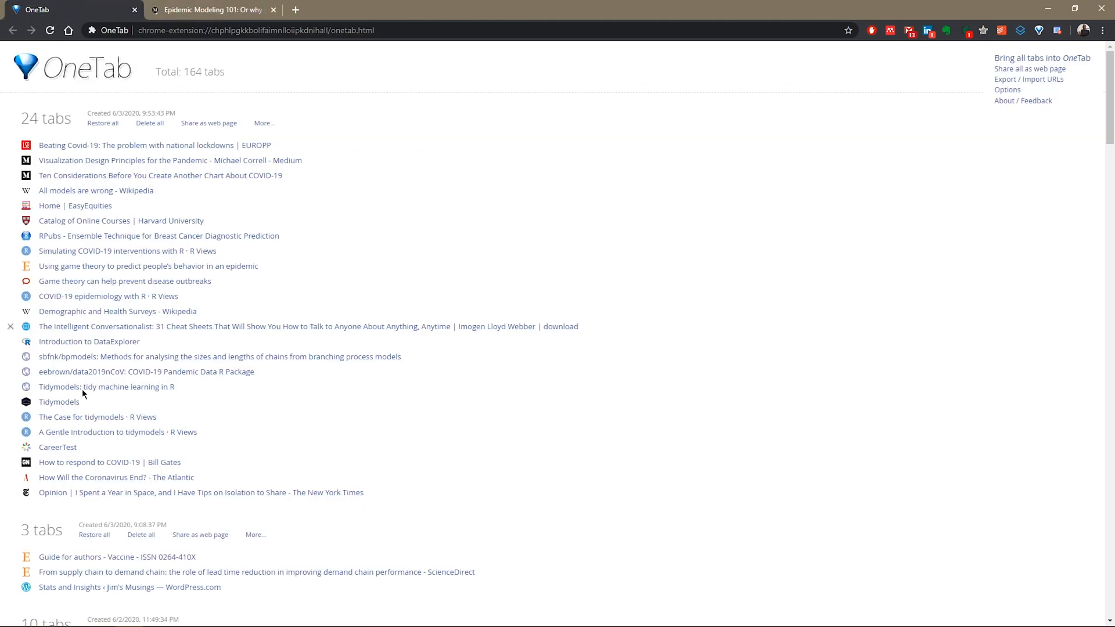
mouse_move(120, 146)
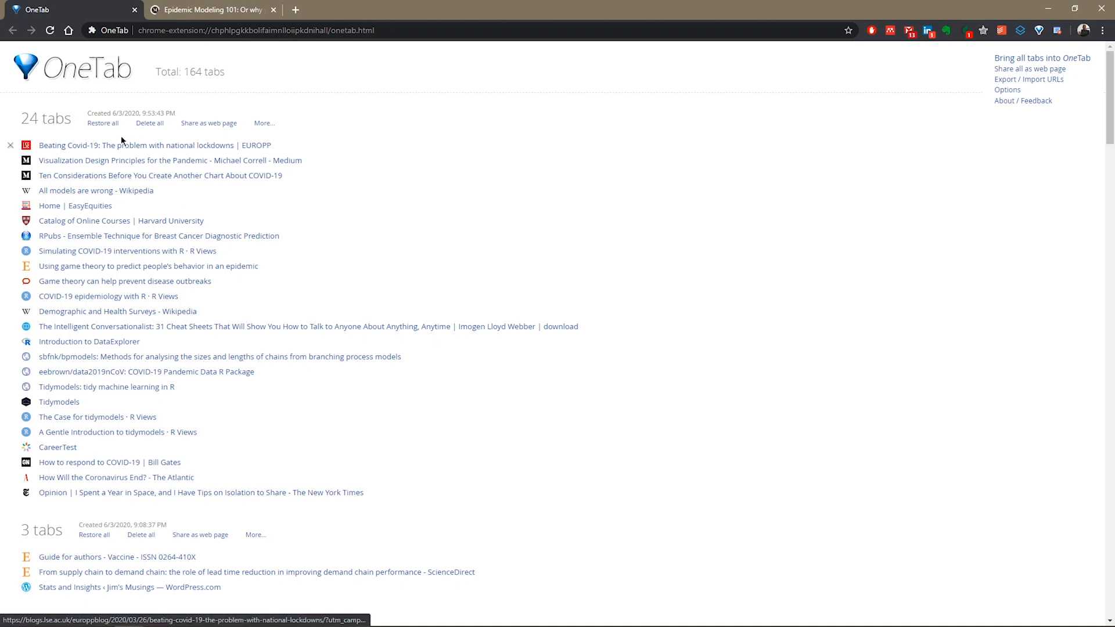
click(102, 123)
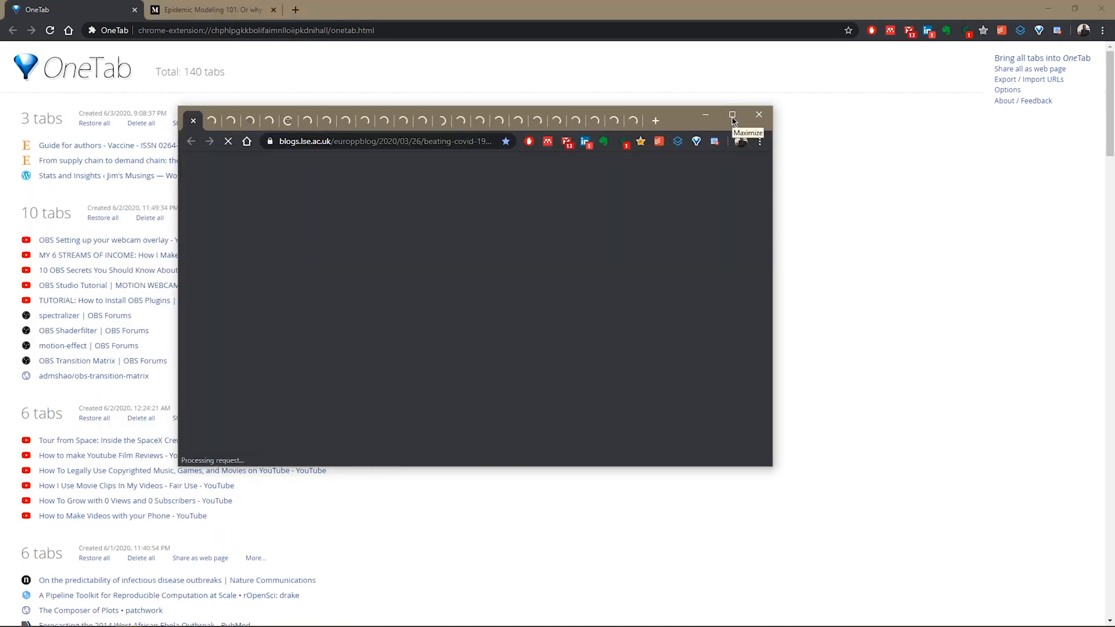
click(732, 115)
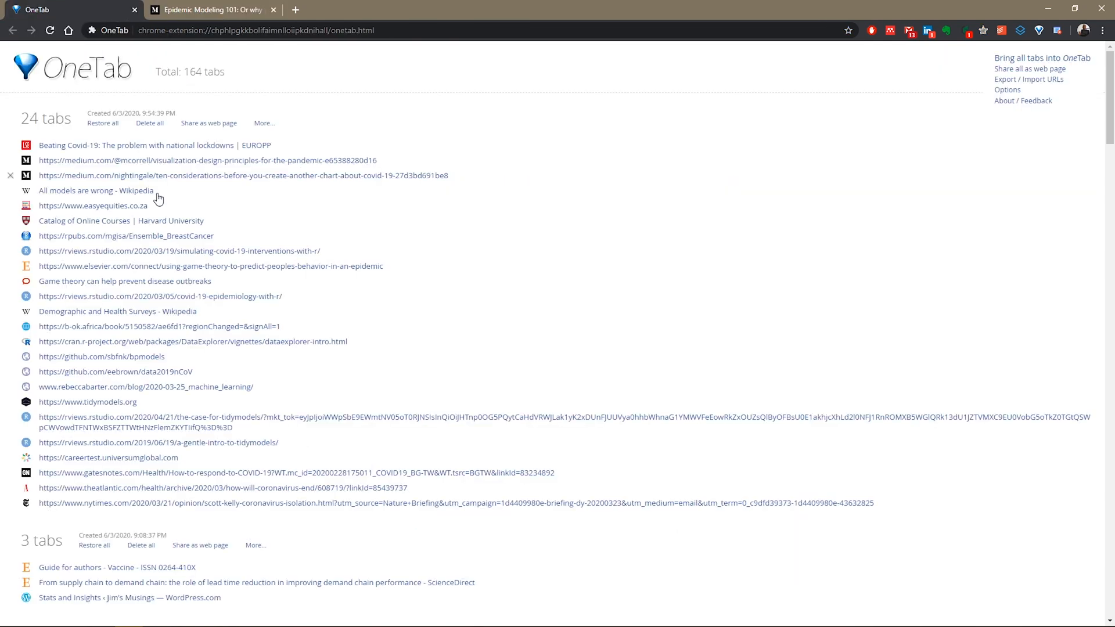
Open the Epidemic Modeling 102 and 103 follow-ups from the 101 article and save all three as a OneTab group.
click(210, 9)
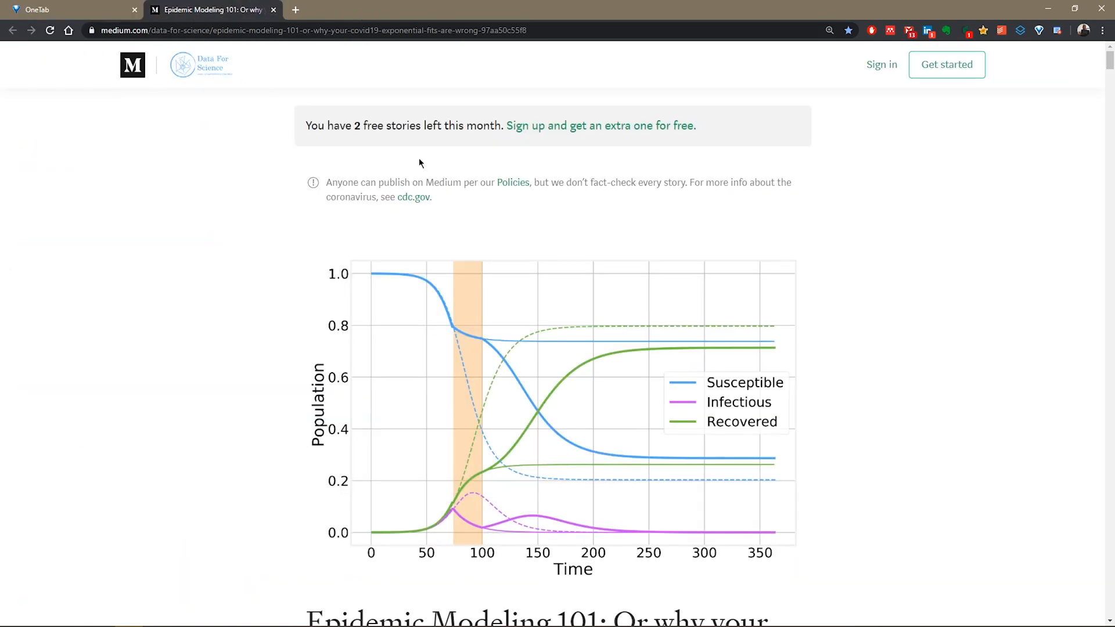
scroll(down, 3)
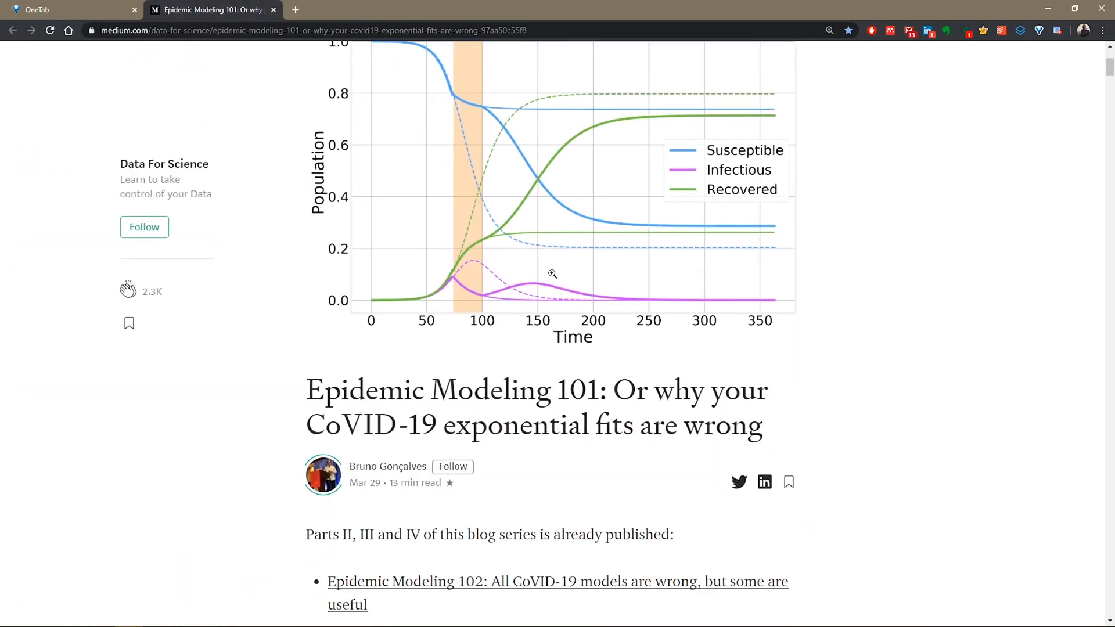
scroll(down, 3)
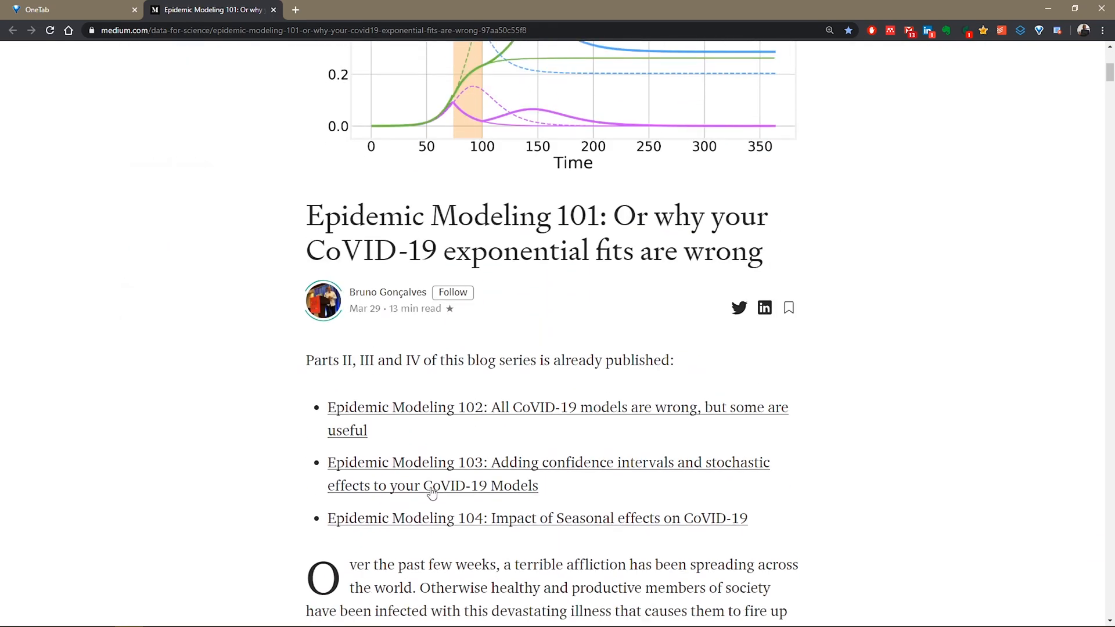
click(432, 486)
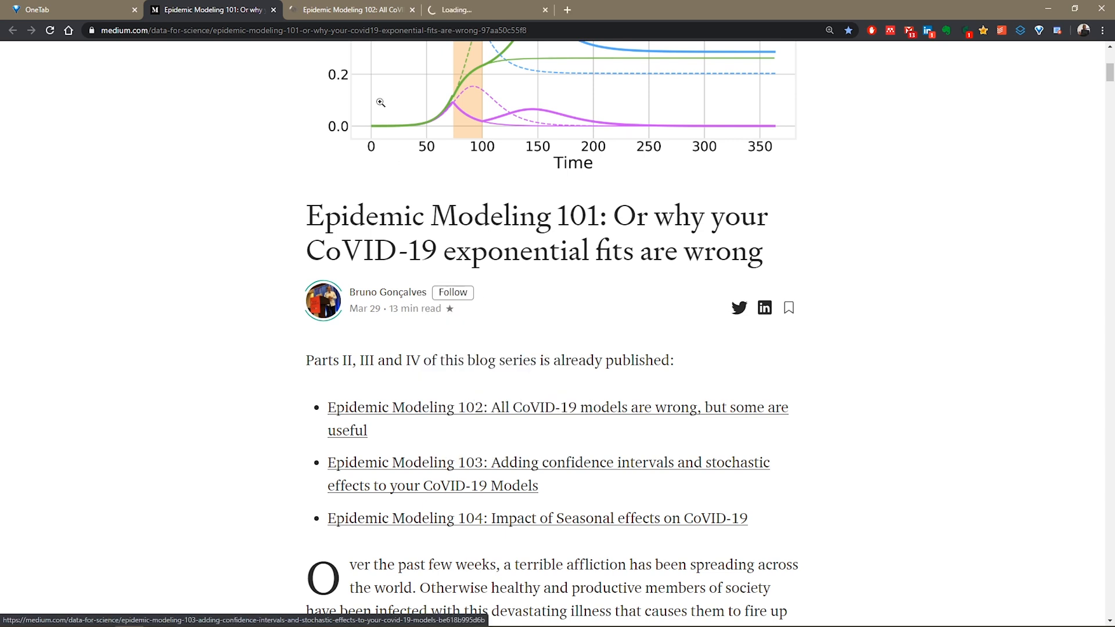
click(67, 9)
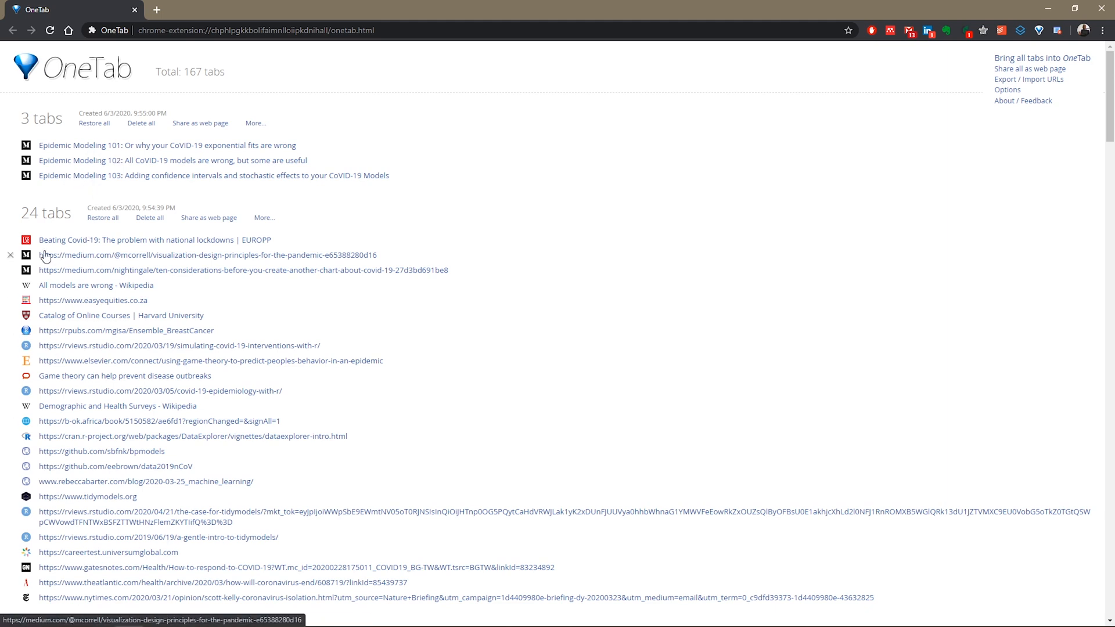
Scroll the OneTab list to reach the 24-tab group below the 3-tab group.
scroll(down, 3)
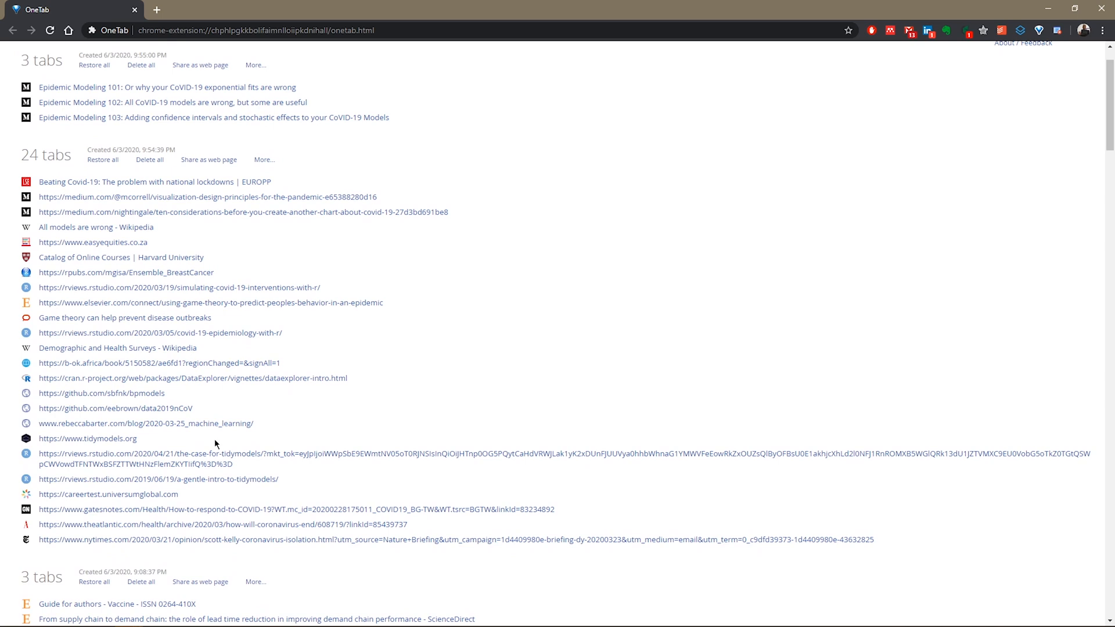
mouse_move(1082, 170)
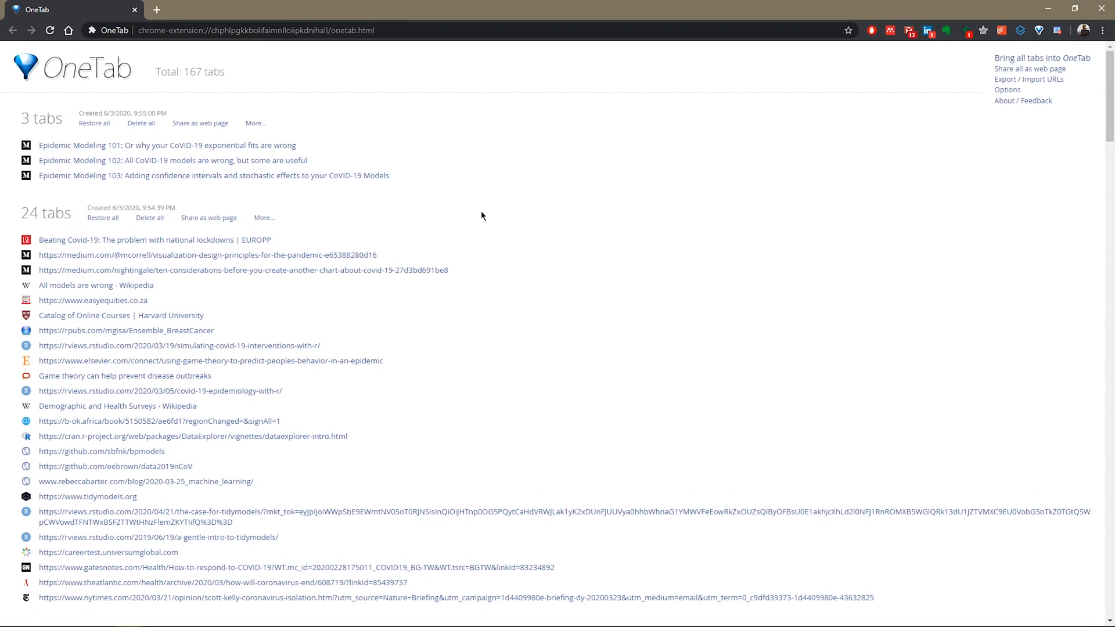
mouse_move(347, 193)
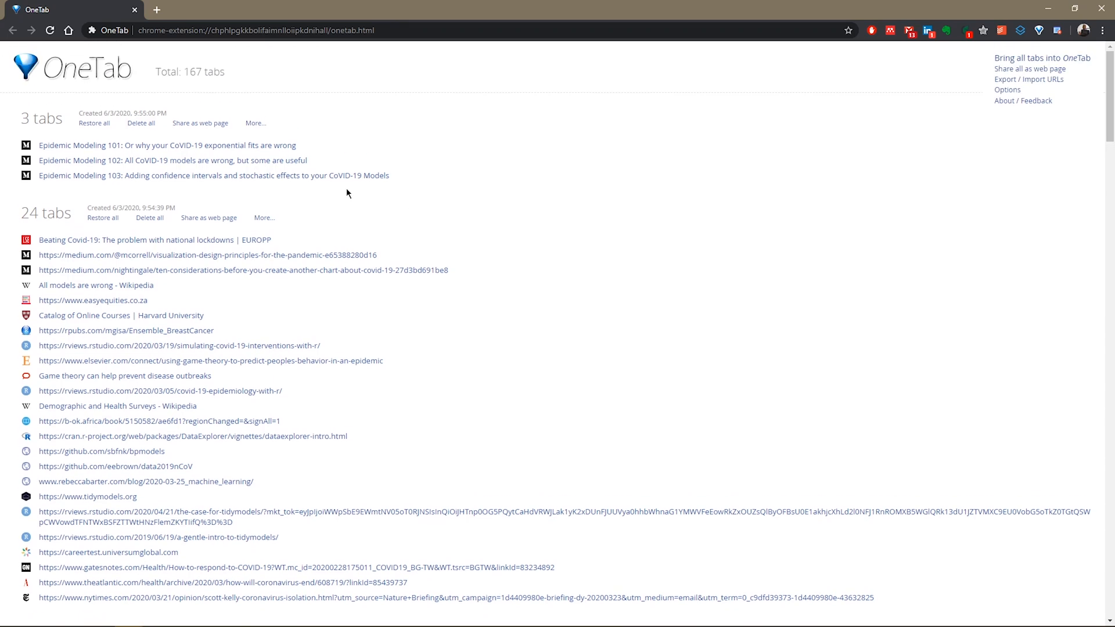
mouse_move(85, 240)
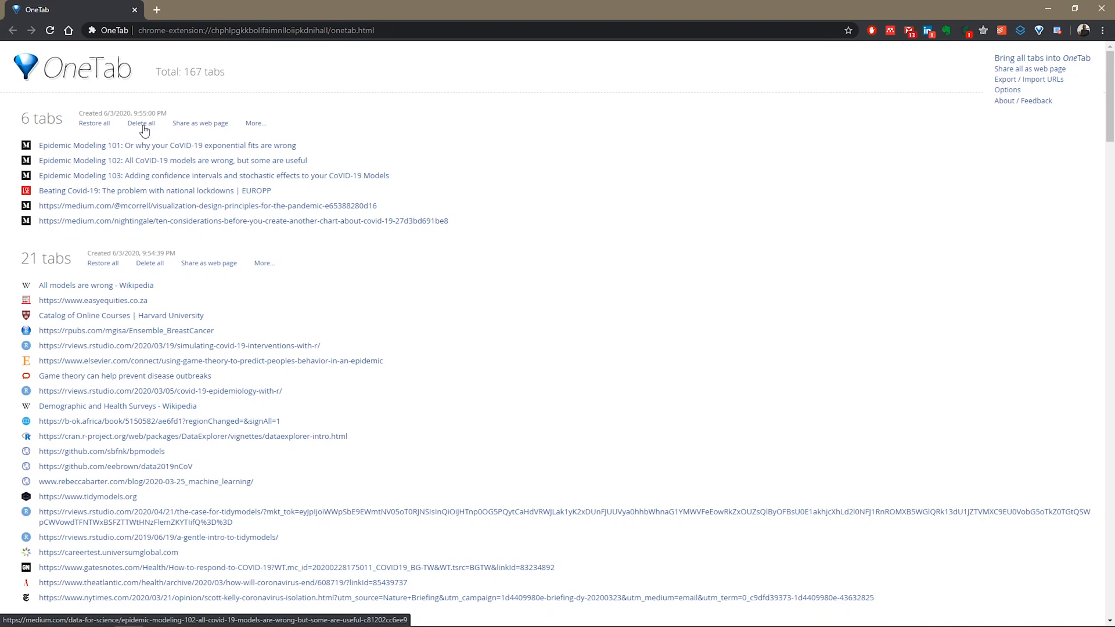
mouse_move(207, 126)
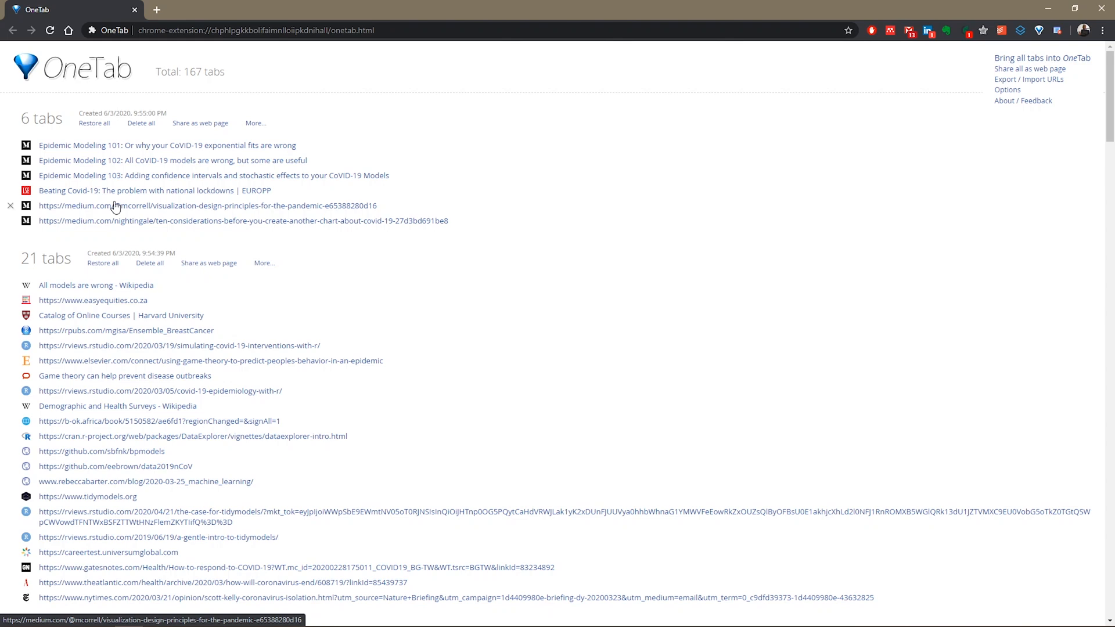
mouse_move(195, 131)
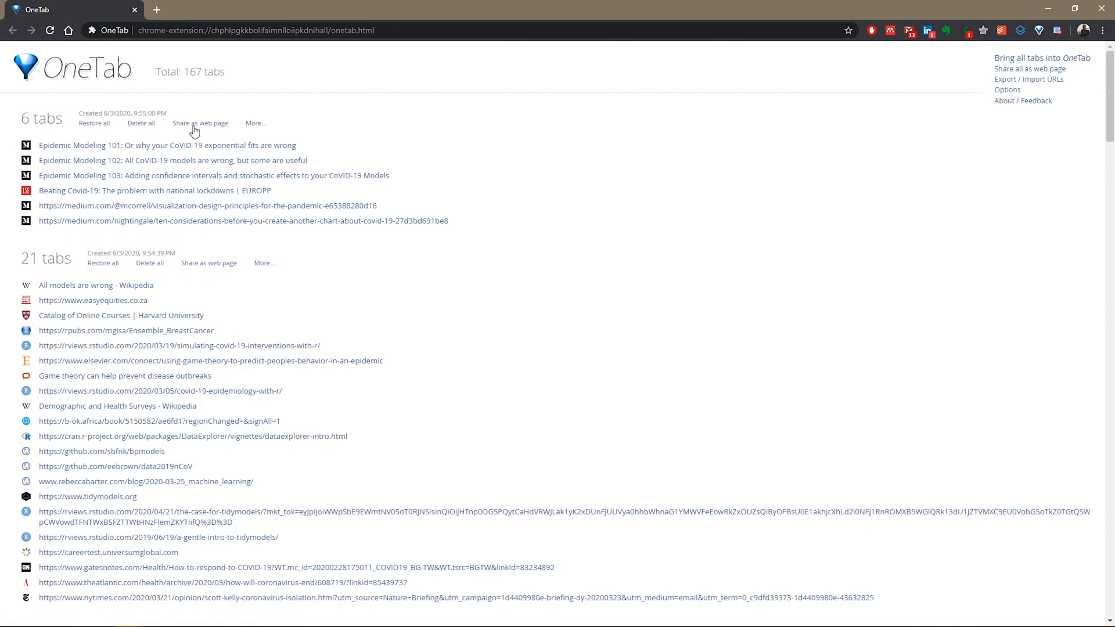
mouse_move(252, 129)
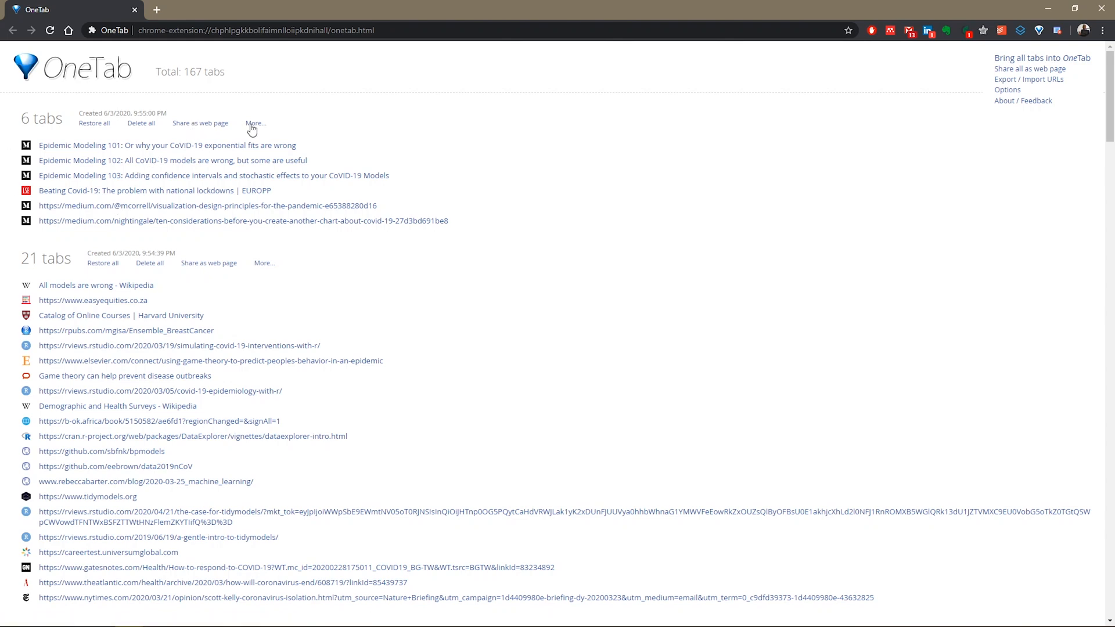
mouse_move(635, 160)
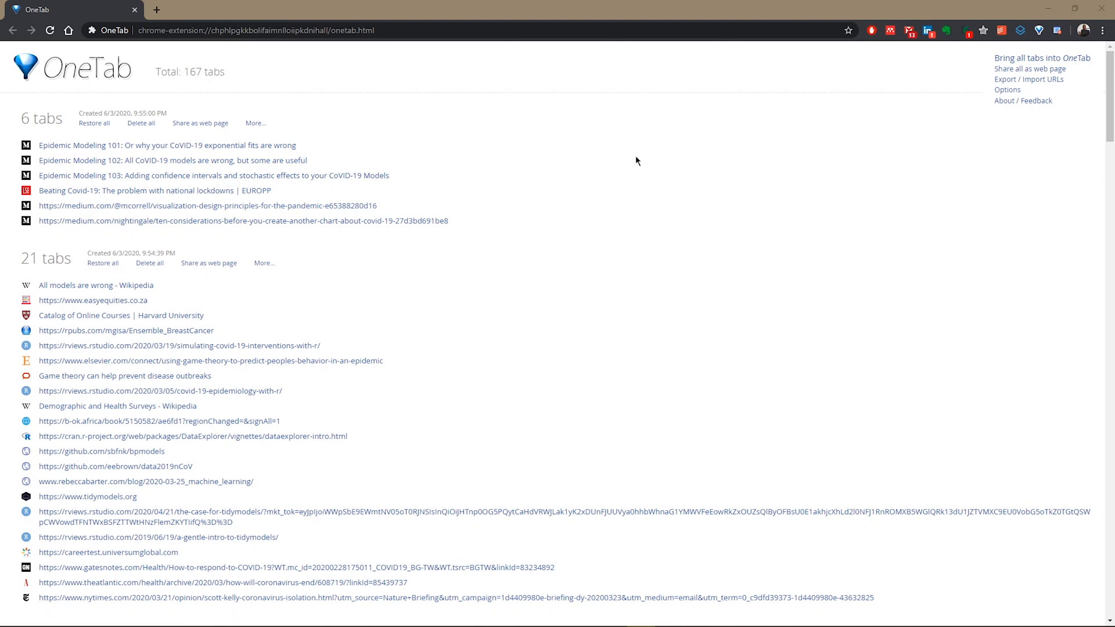
mouse_move(144, 15)
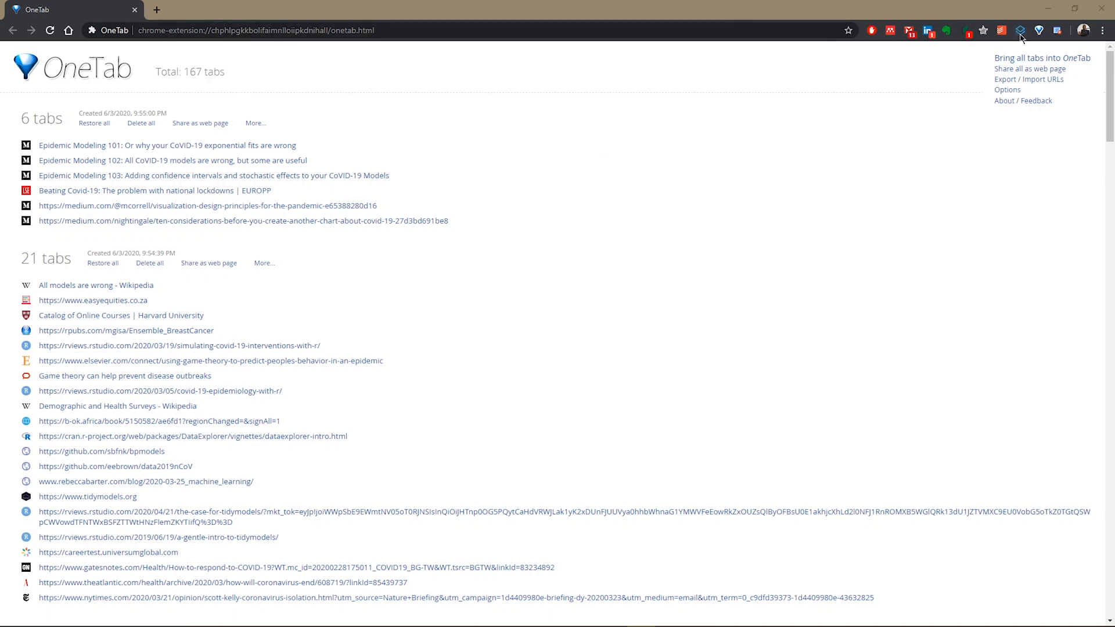
mouse_move(517, 226)
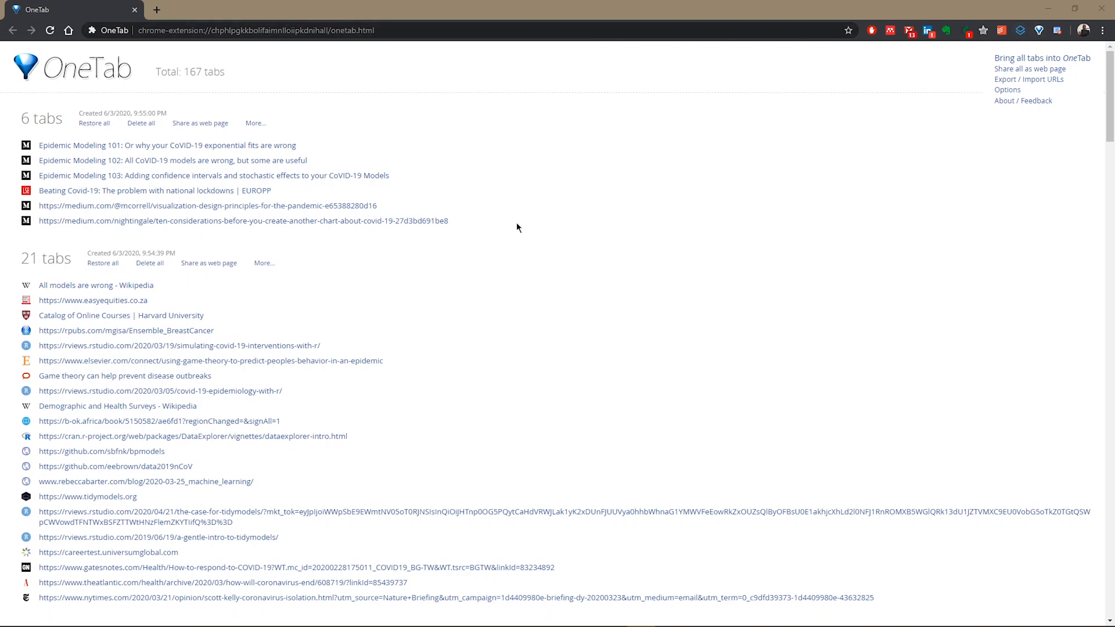
mouse_move(404, 280)
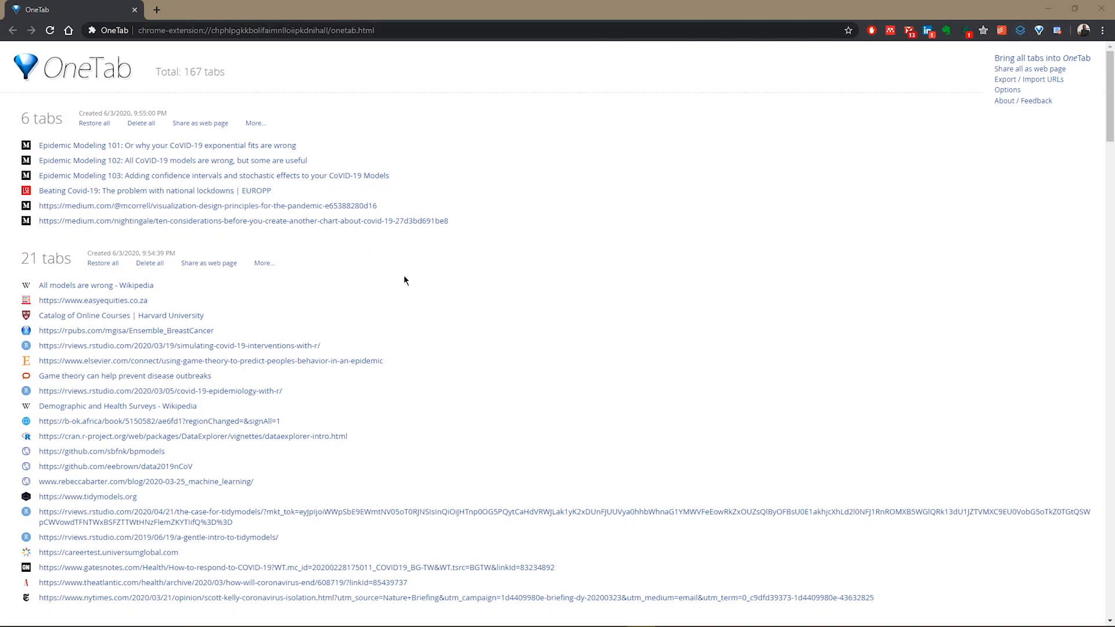
mouse_move(280, 240)
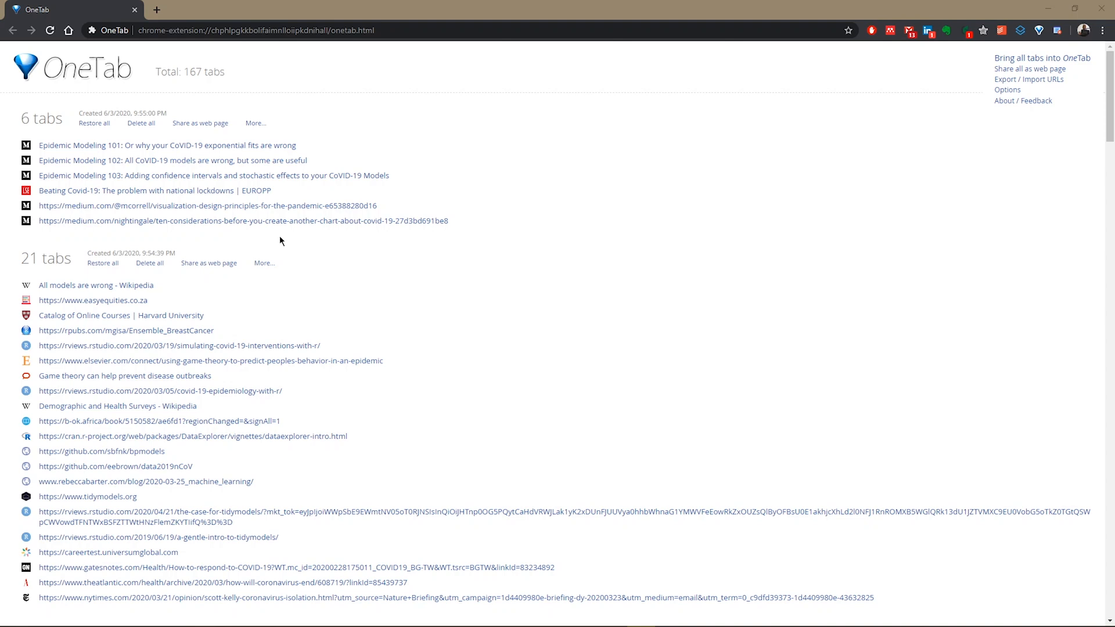
mouse_move(218, 173)
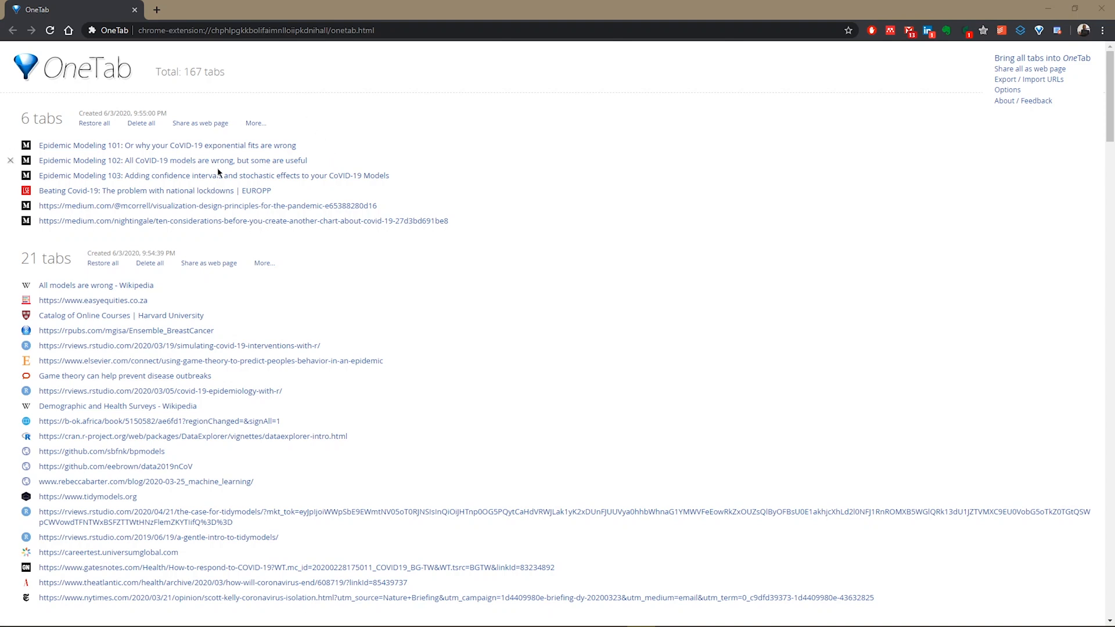
mouse_move(256, 131)
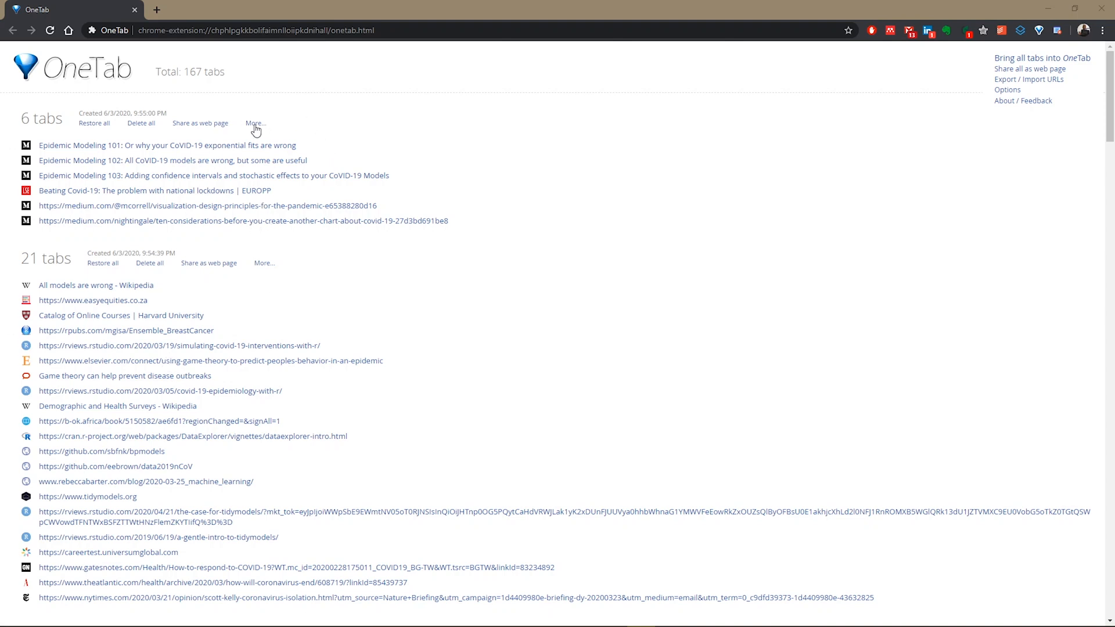
Name the first 6-tab group 'Modelling articles group' via More... > Name this tab group.
click(255, 123)
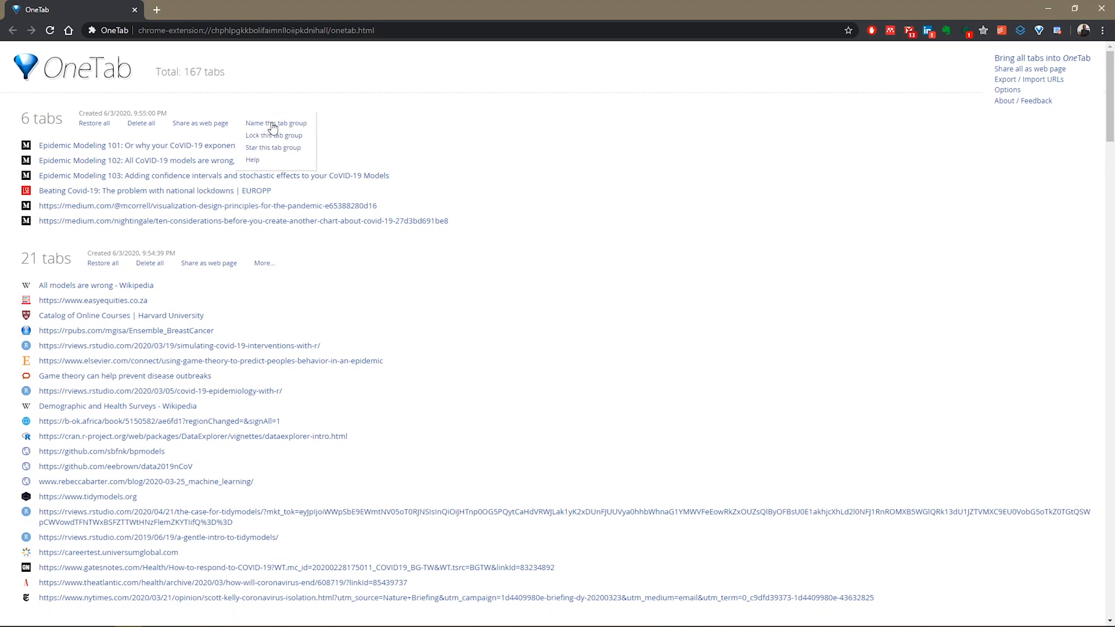
click(276, 123)
text(Modelling articles)
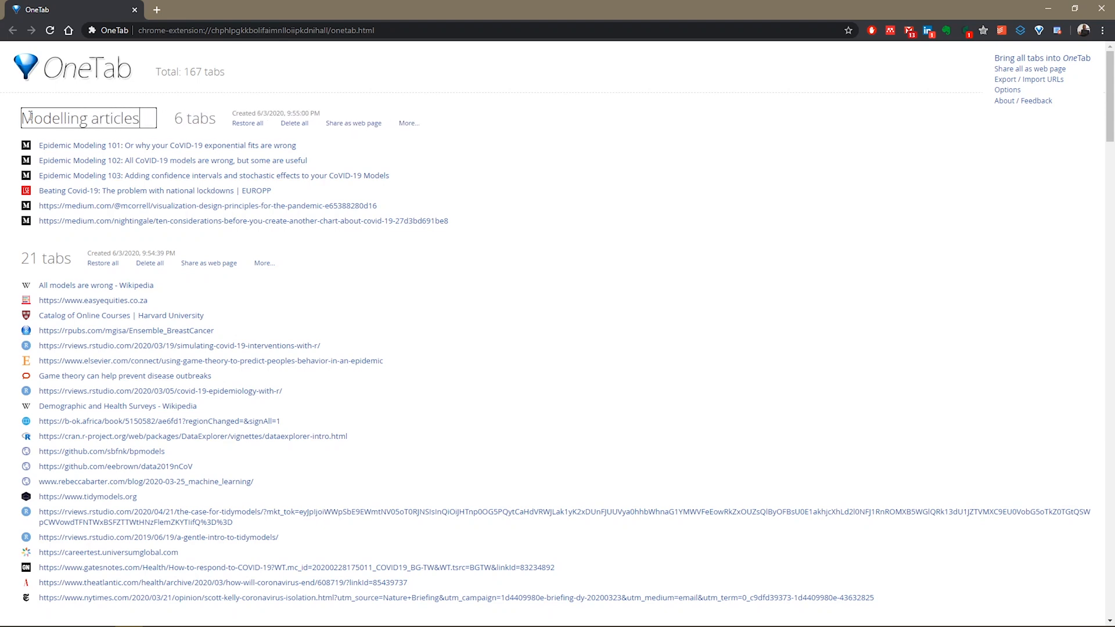
text(group)
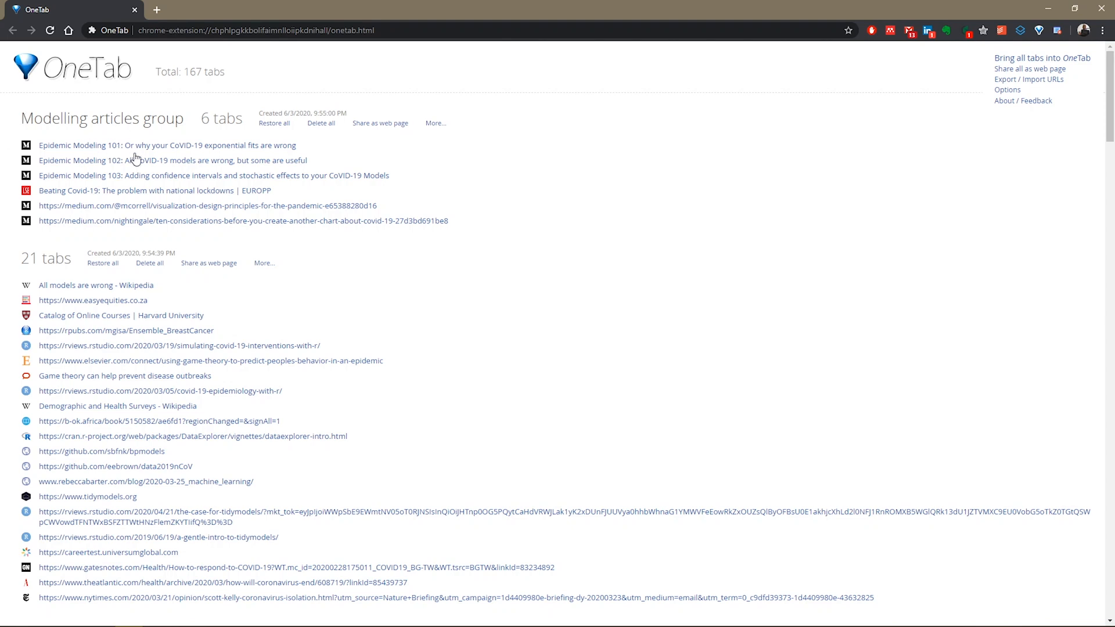
mouse_move(435, 129)
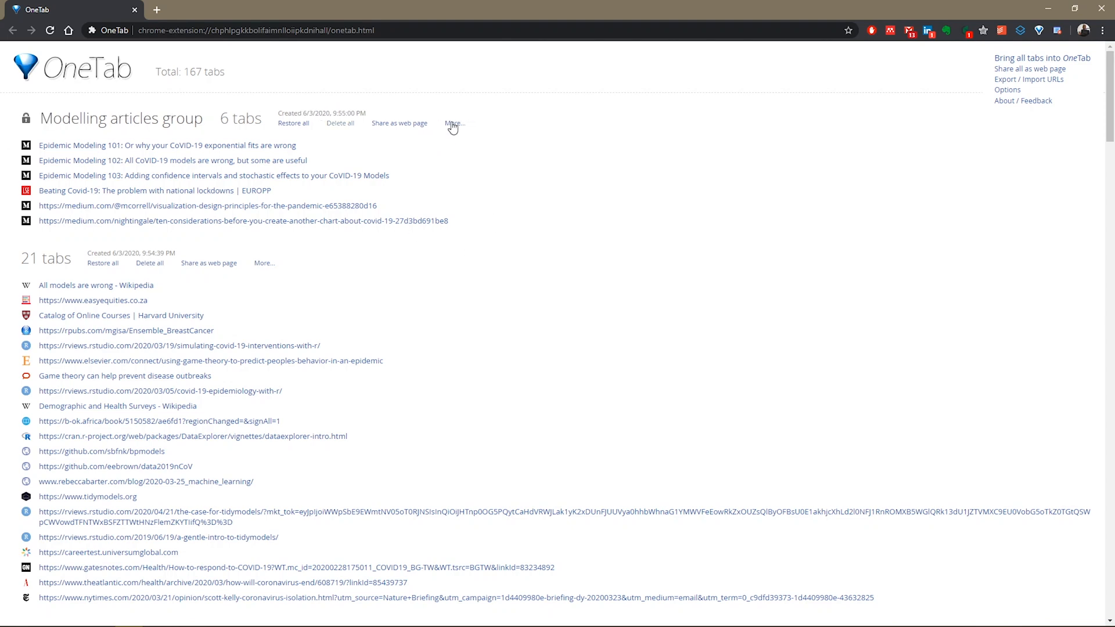
mouse_move(194, 194)
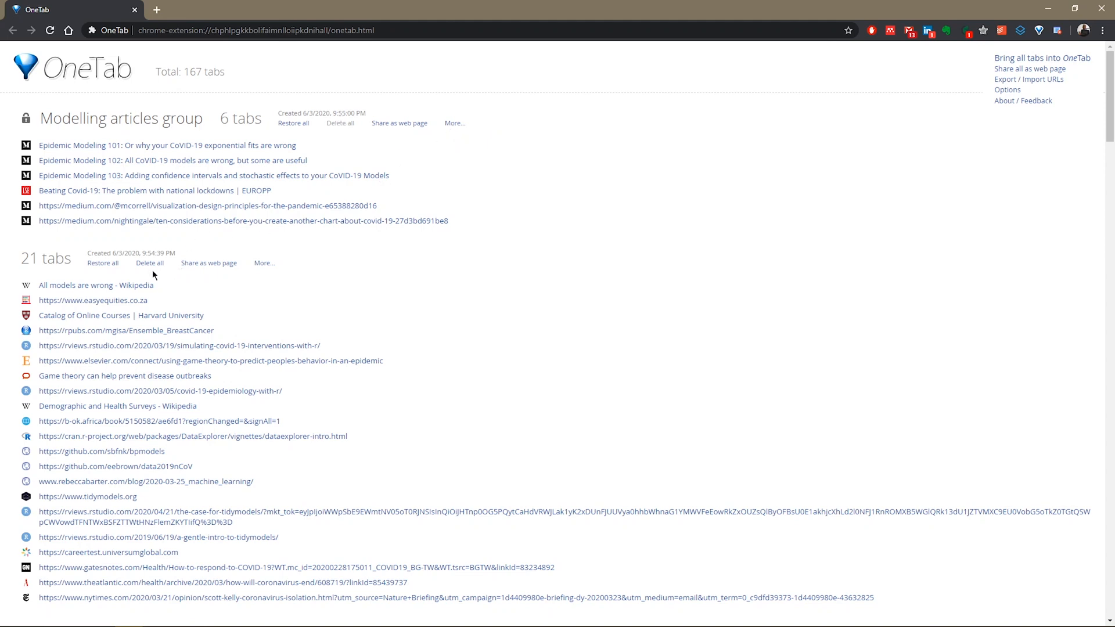
mouse_move(175, 265)
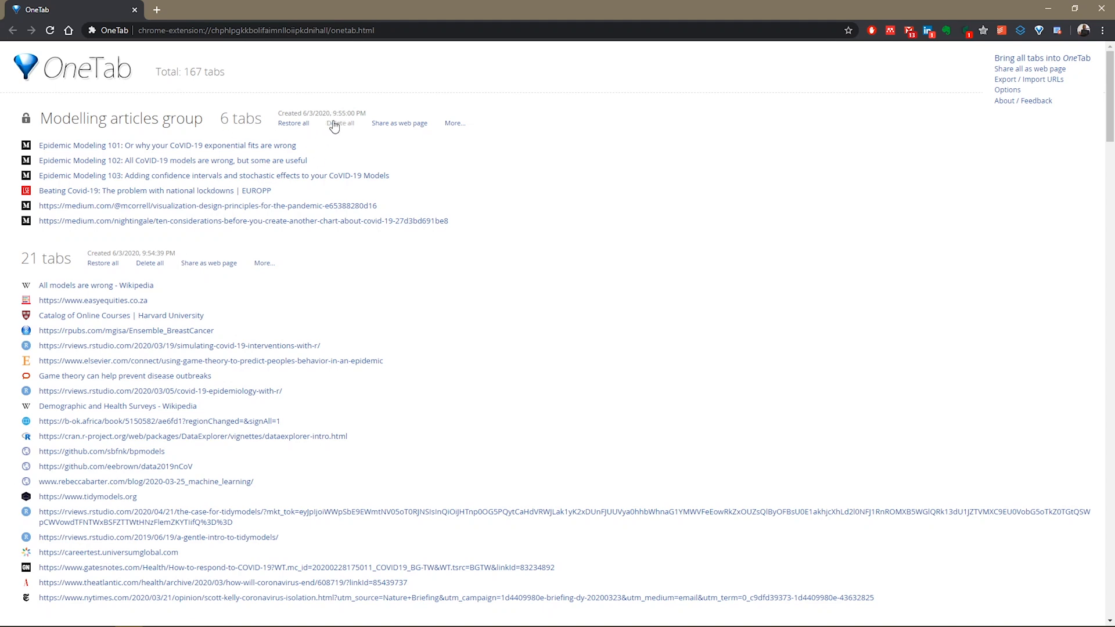
Unlock the Modelling articles group, then star it from the More... menu.
click(454, 123)
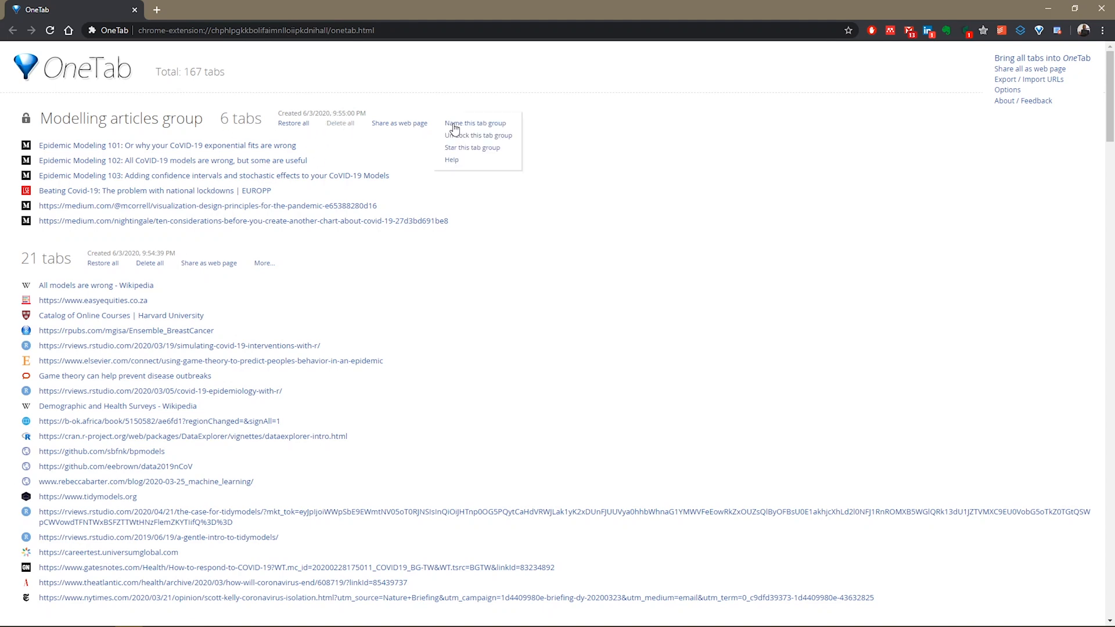
click(433, 122)
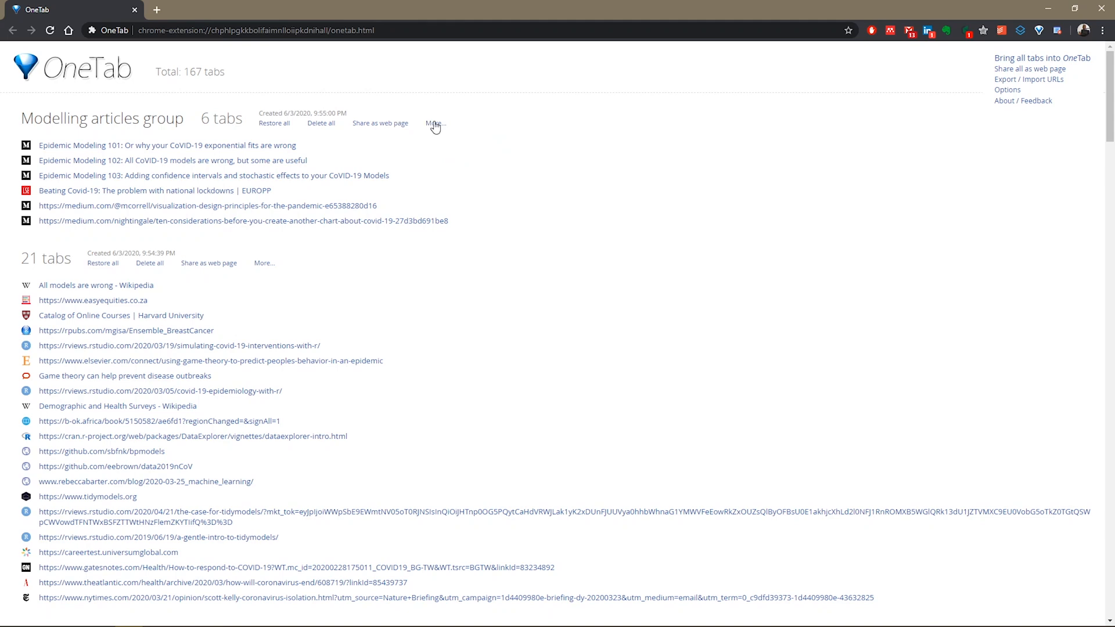
click(433, 123)
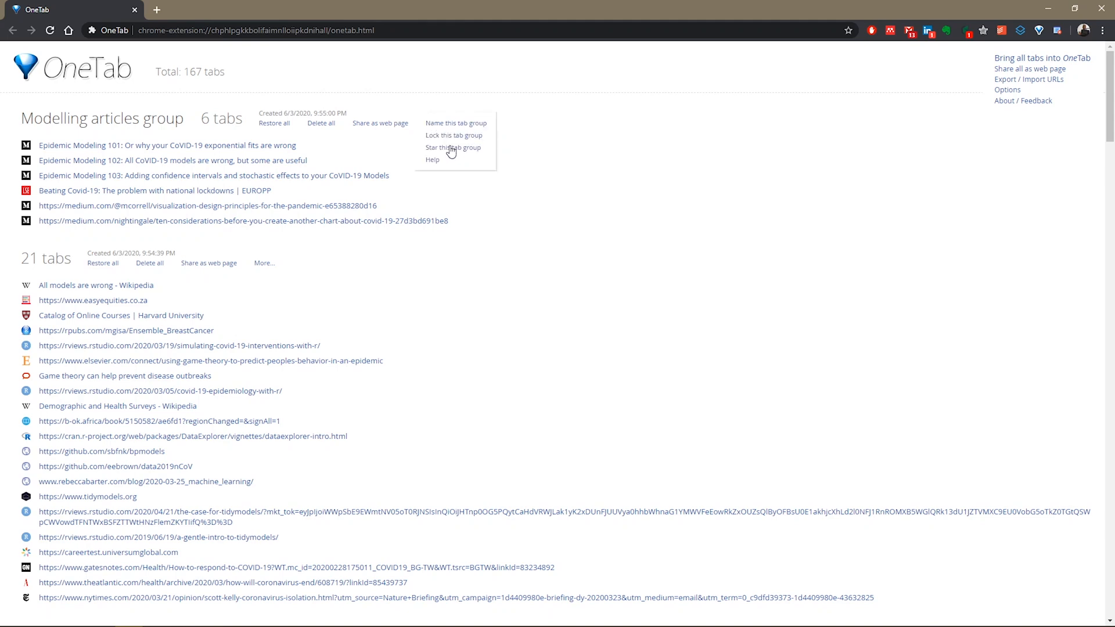
click(452, 148)
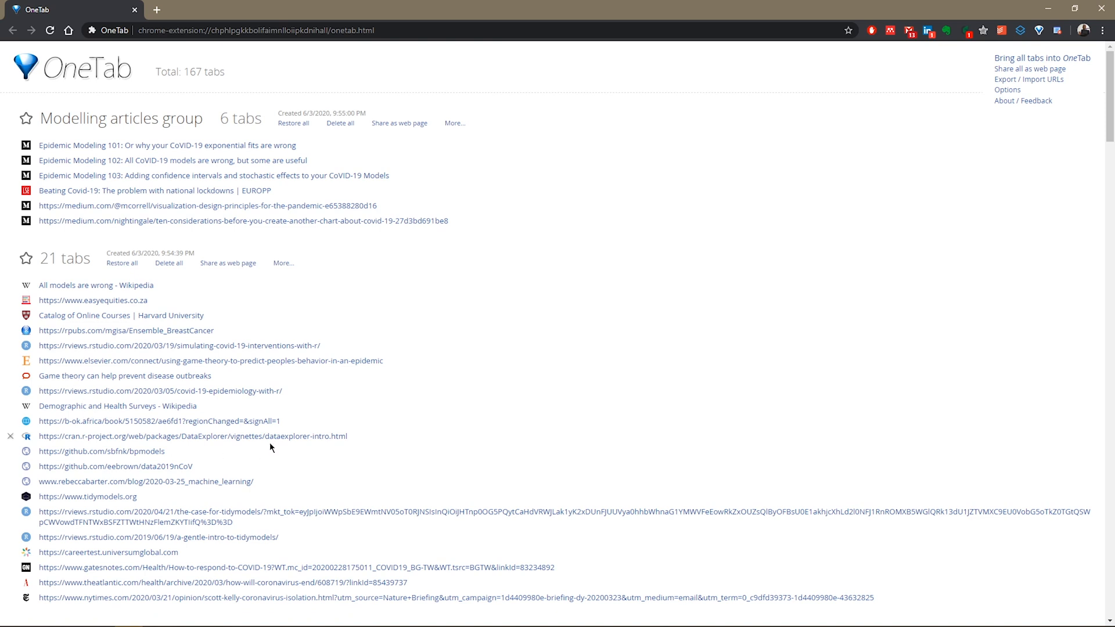
mouse_move(461, 355)
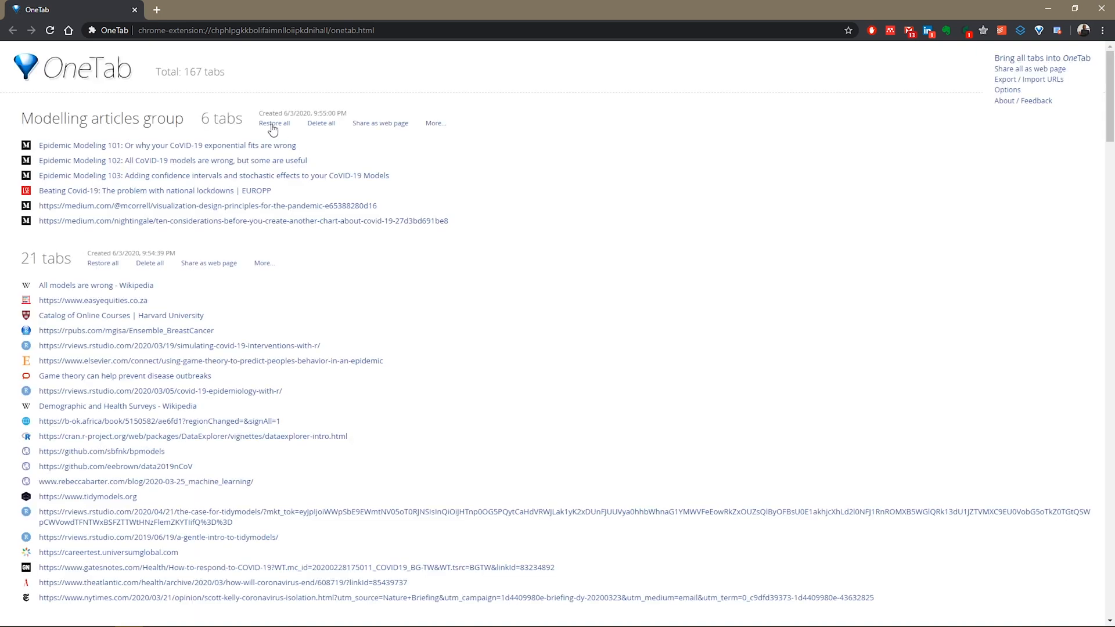
Reopen the group's More... menu and dismiss it without choosing anything.
click(436, 124)
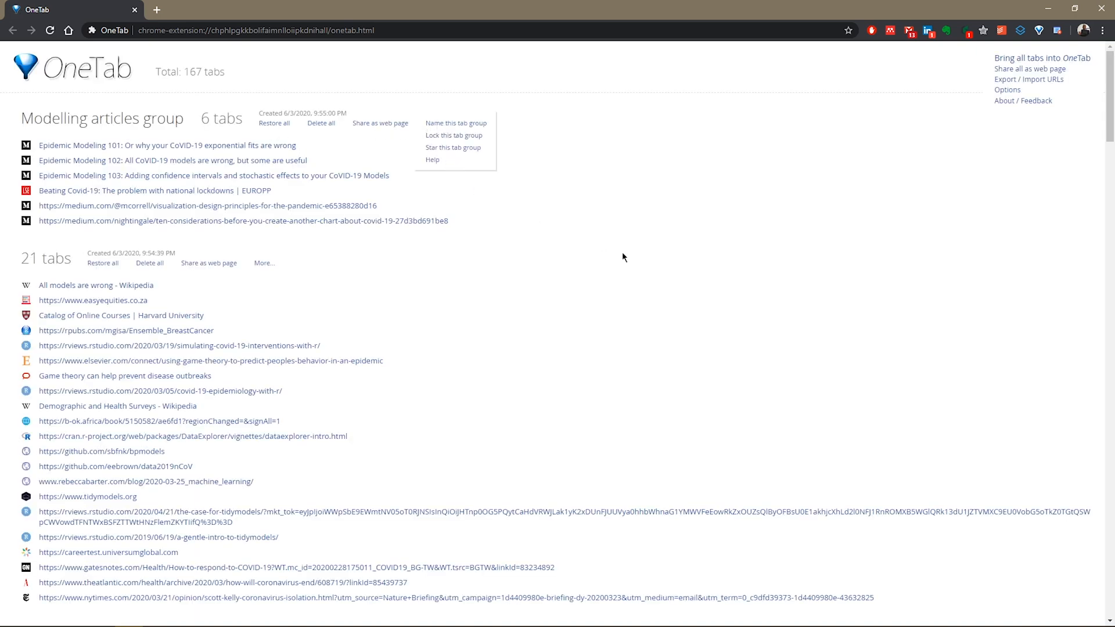
click(940, 135)
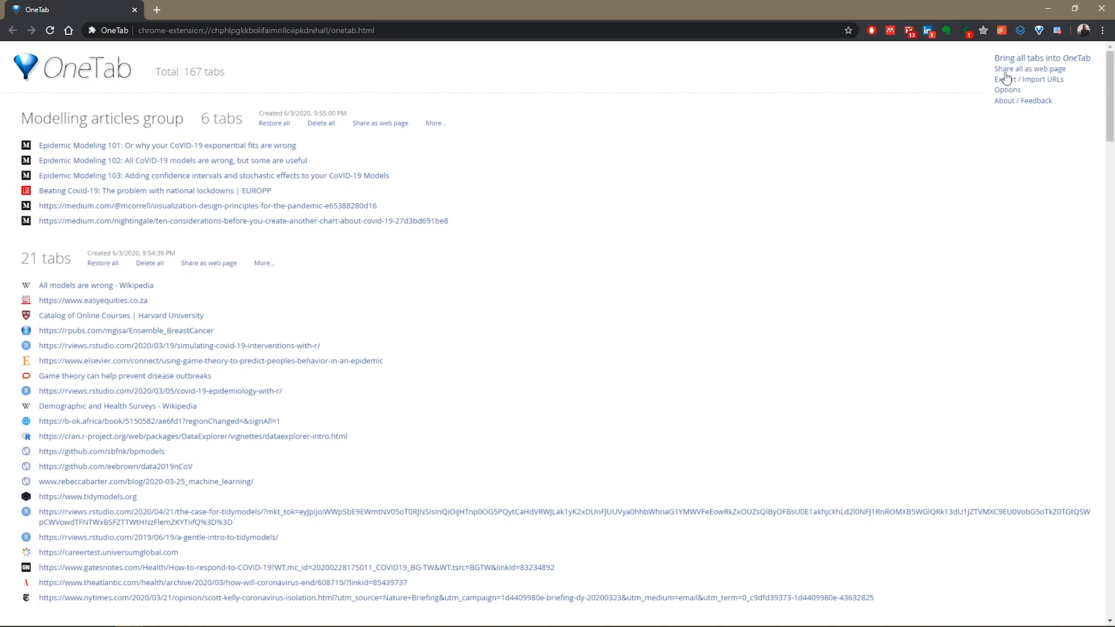
mouse_move(1052, 112)
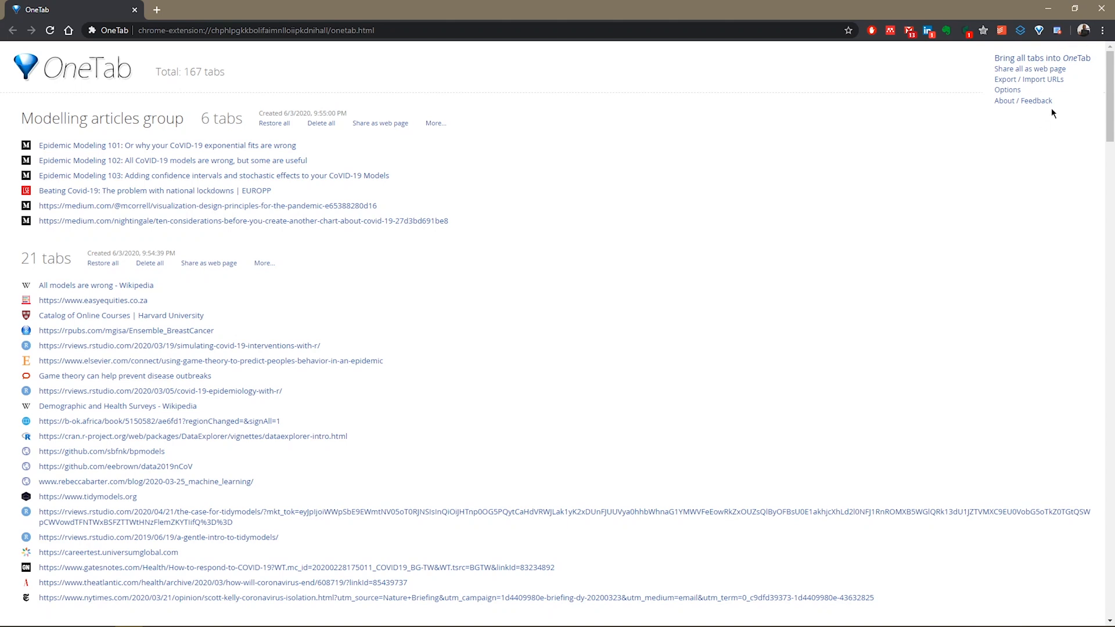
mouse_move(1008, 98)
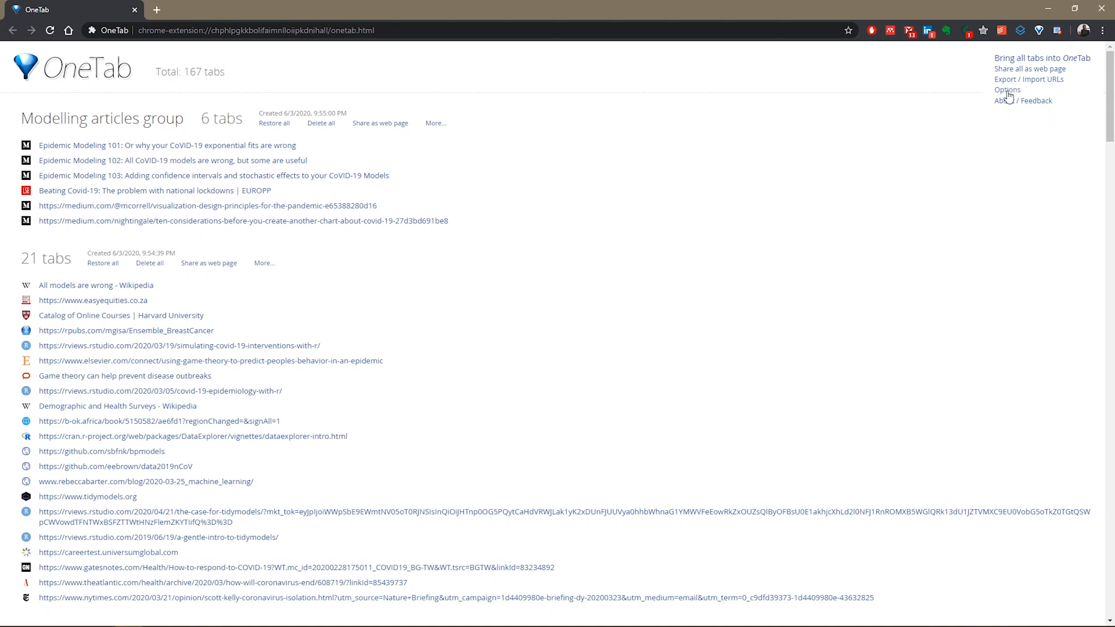
Open OneTab's Options page and scroll through the restore, pinned-tab, startup and duplicate settings.
click(1006, 89)
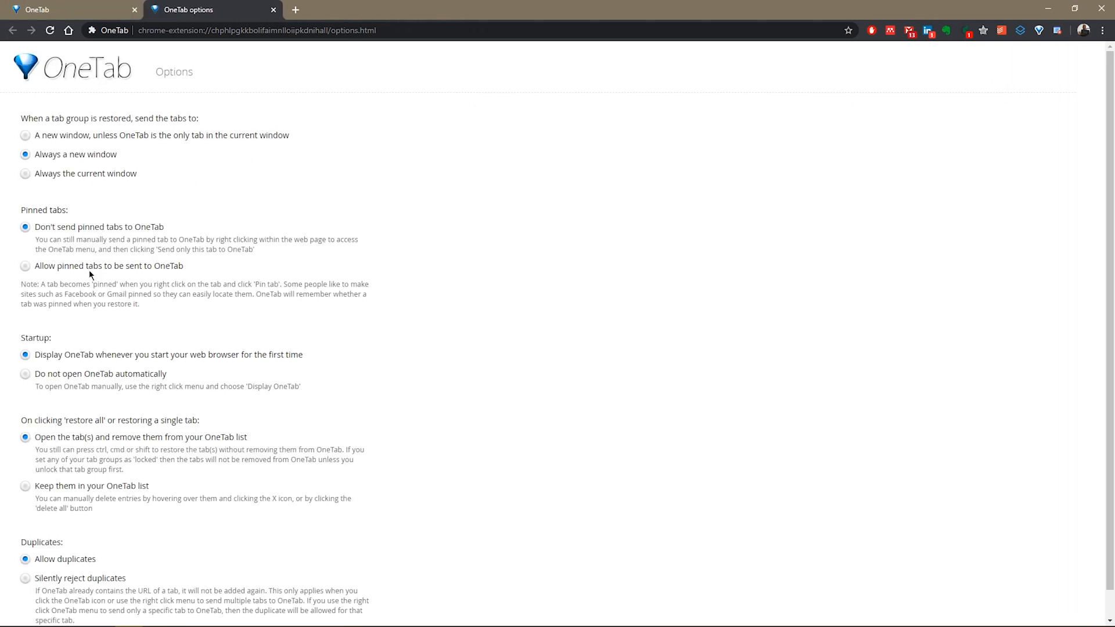
scroll(down, 3)
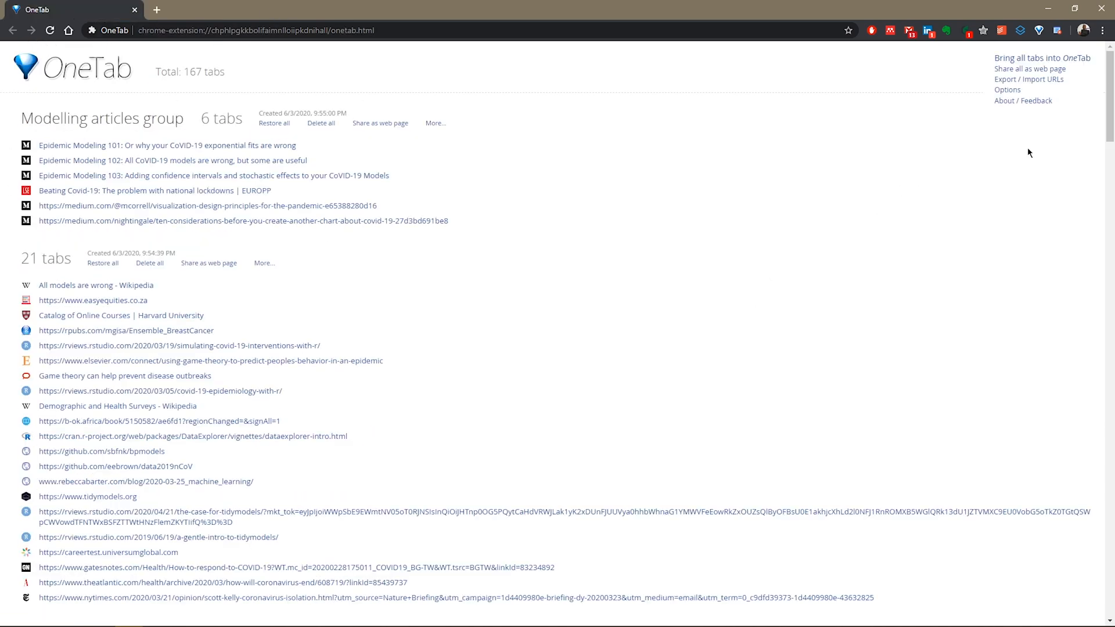
Scroll down the saved groups list to review the Modelling articles group and the 21-tab group.
scroll(down, 3)
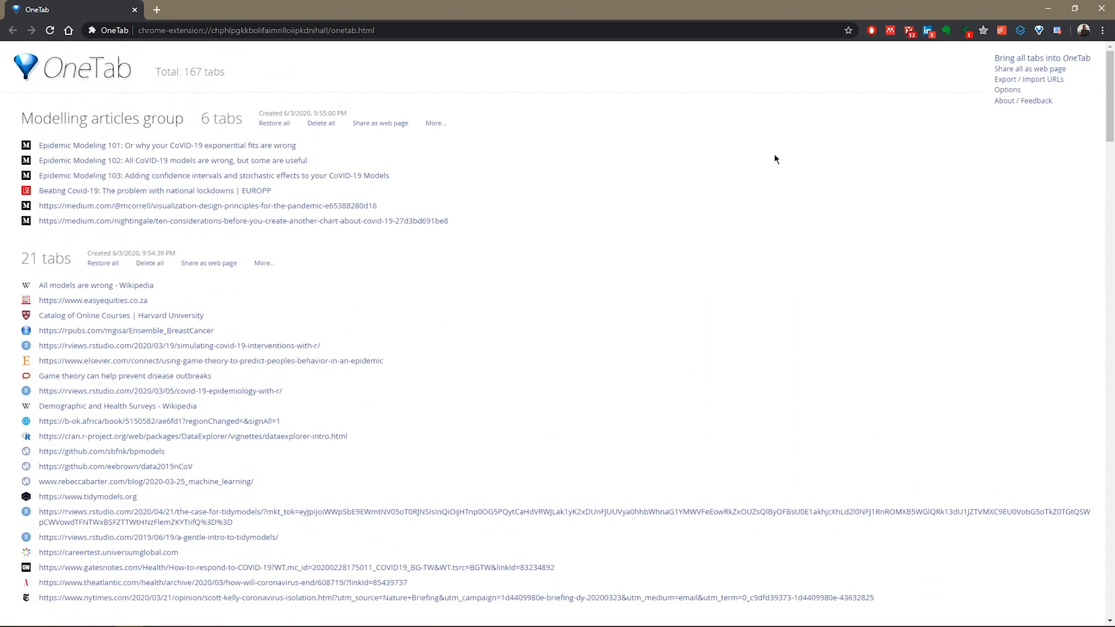
mouse_move(749, 175)
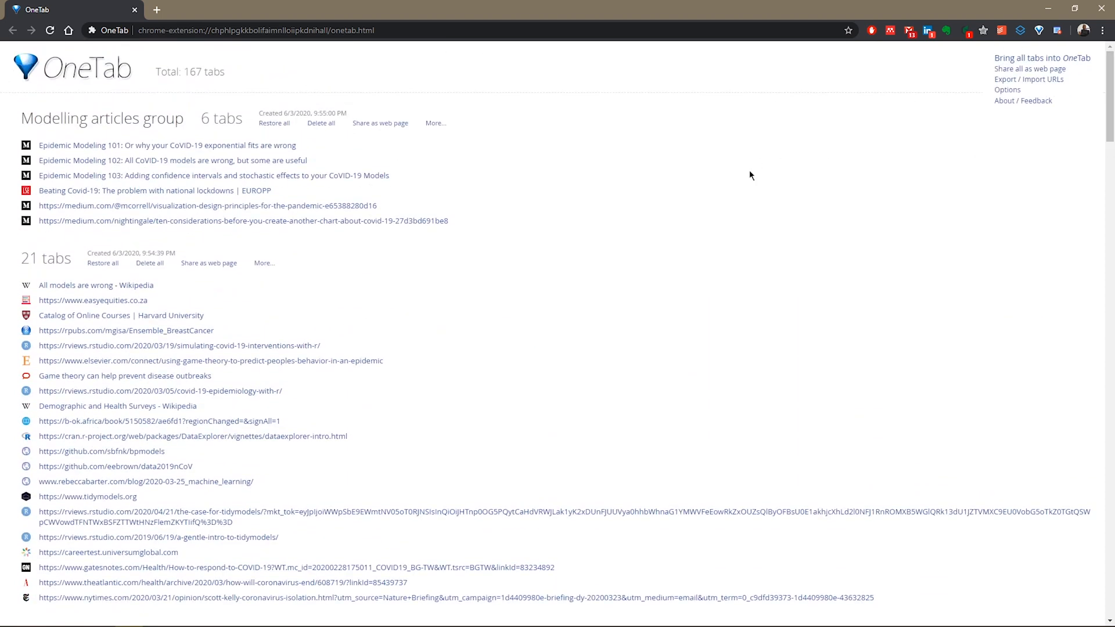
mouse_move(967, 175)
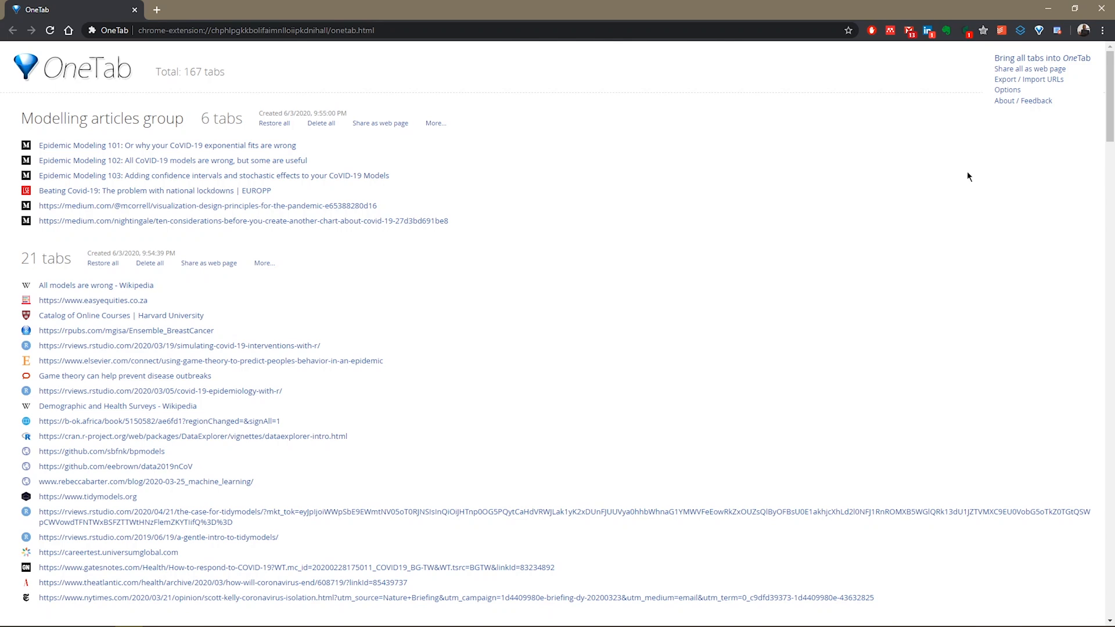
mouse_move(578, 232)
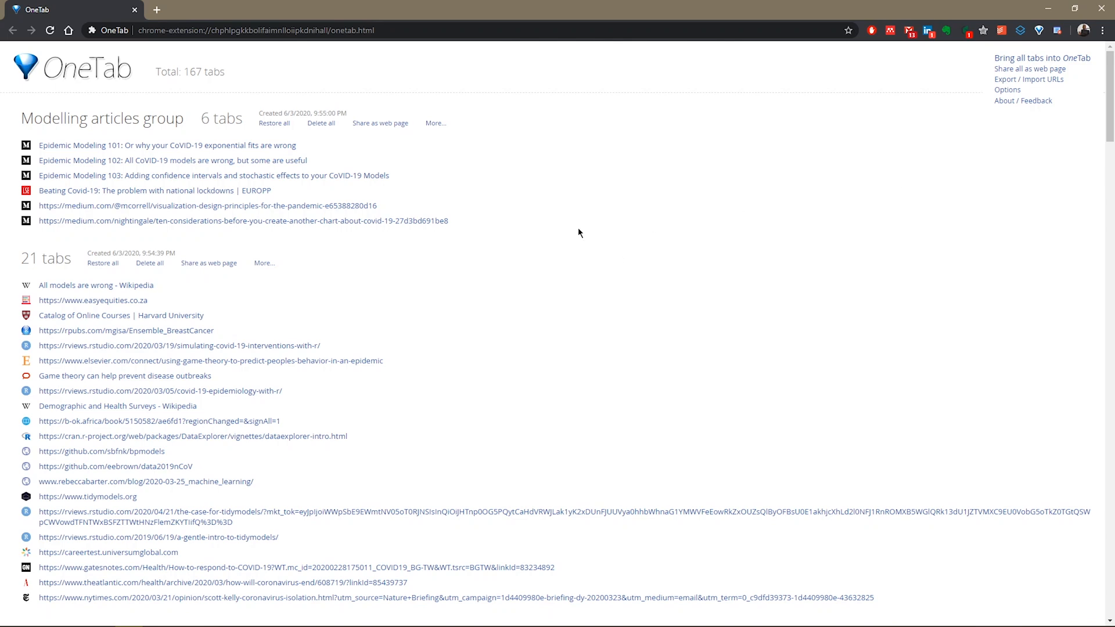
mouse_move(567, 226)
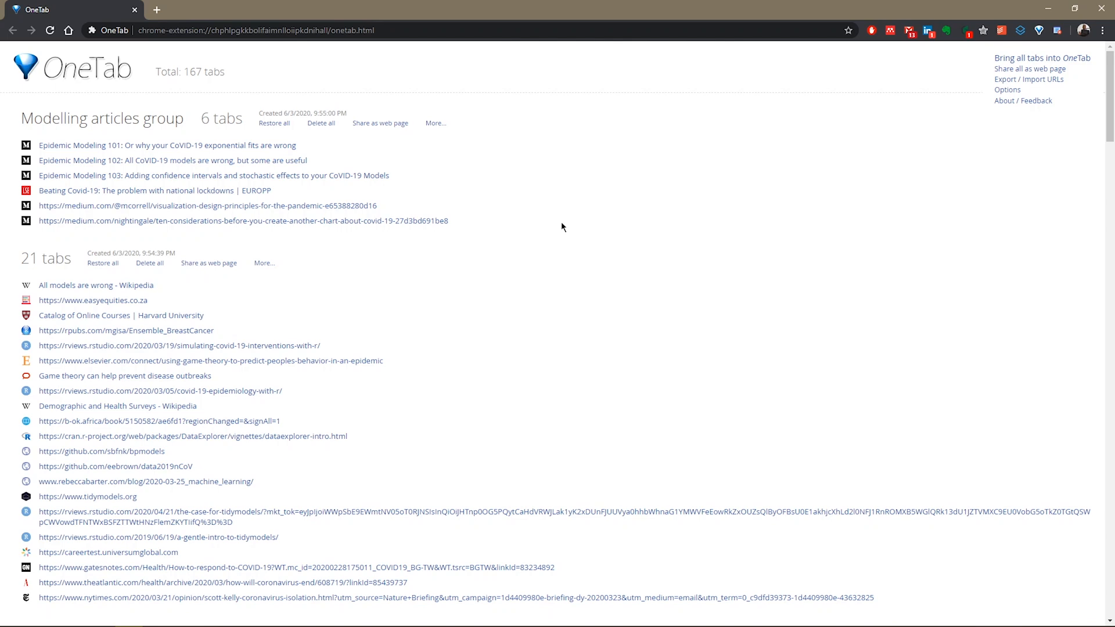
mouse_move(554, 221)
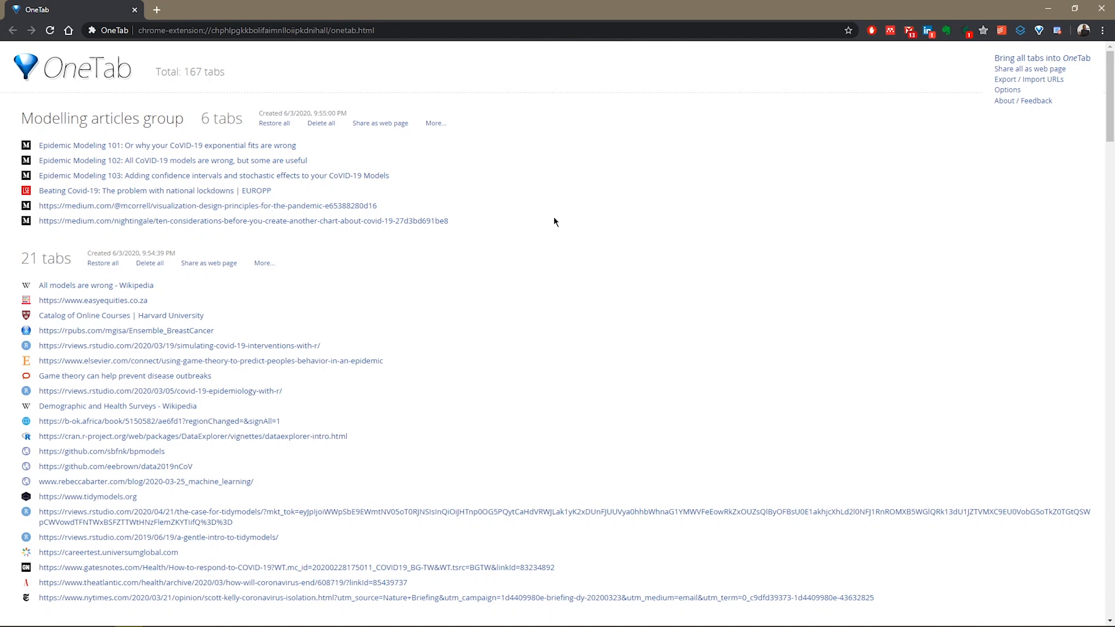